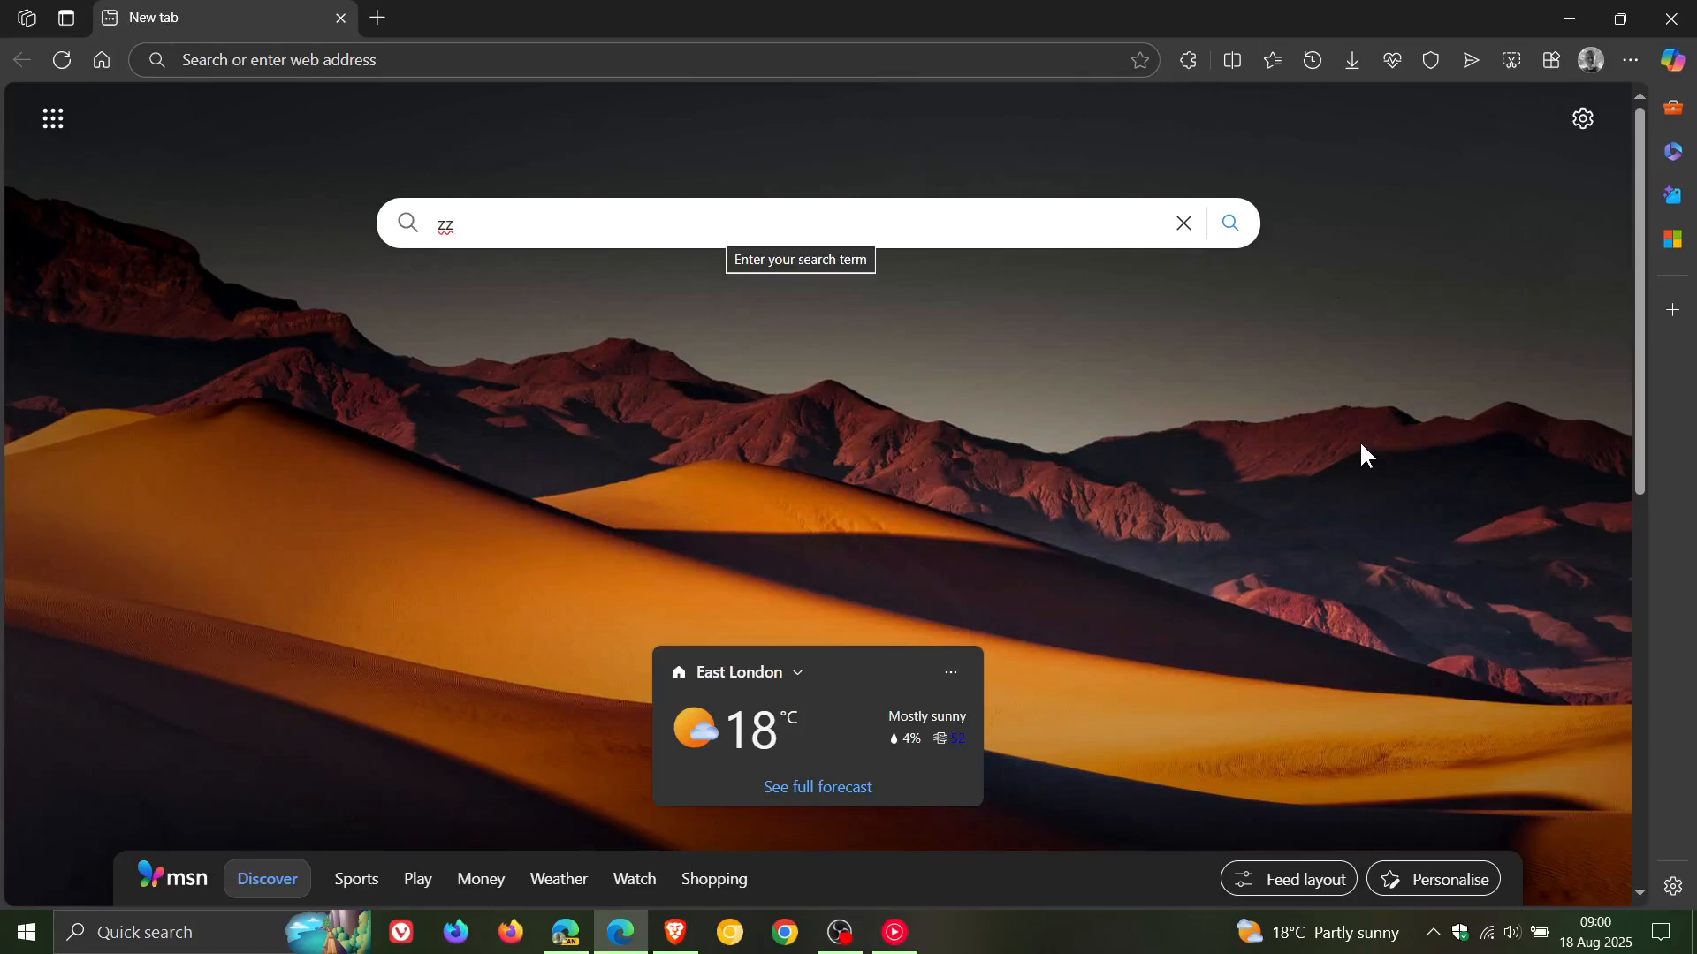
# Clear the page search text and show Help and feedback from the Settings and more menu.
pyautogui.click(1183, 223)
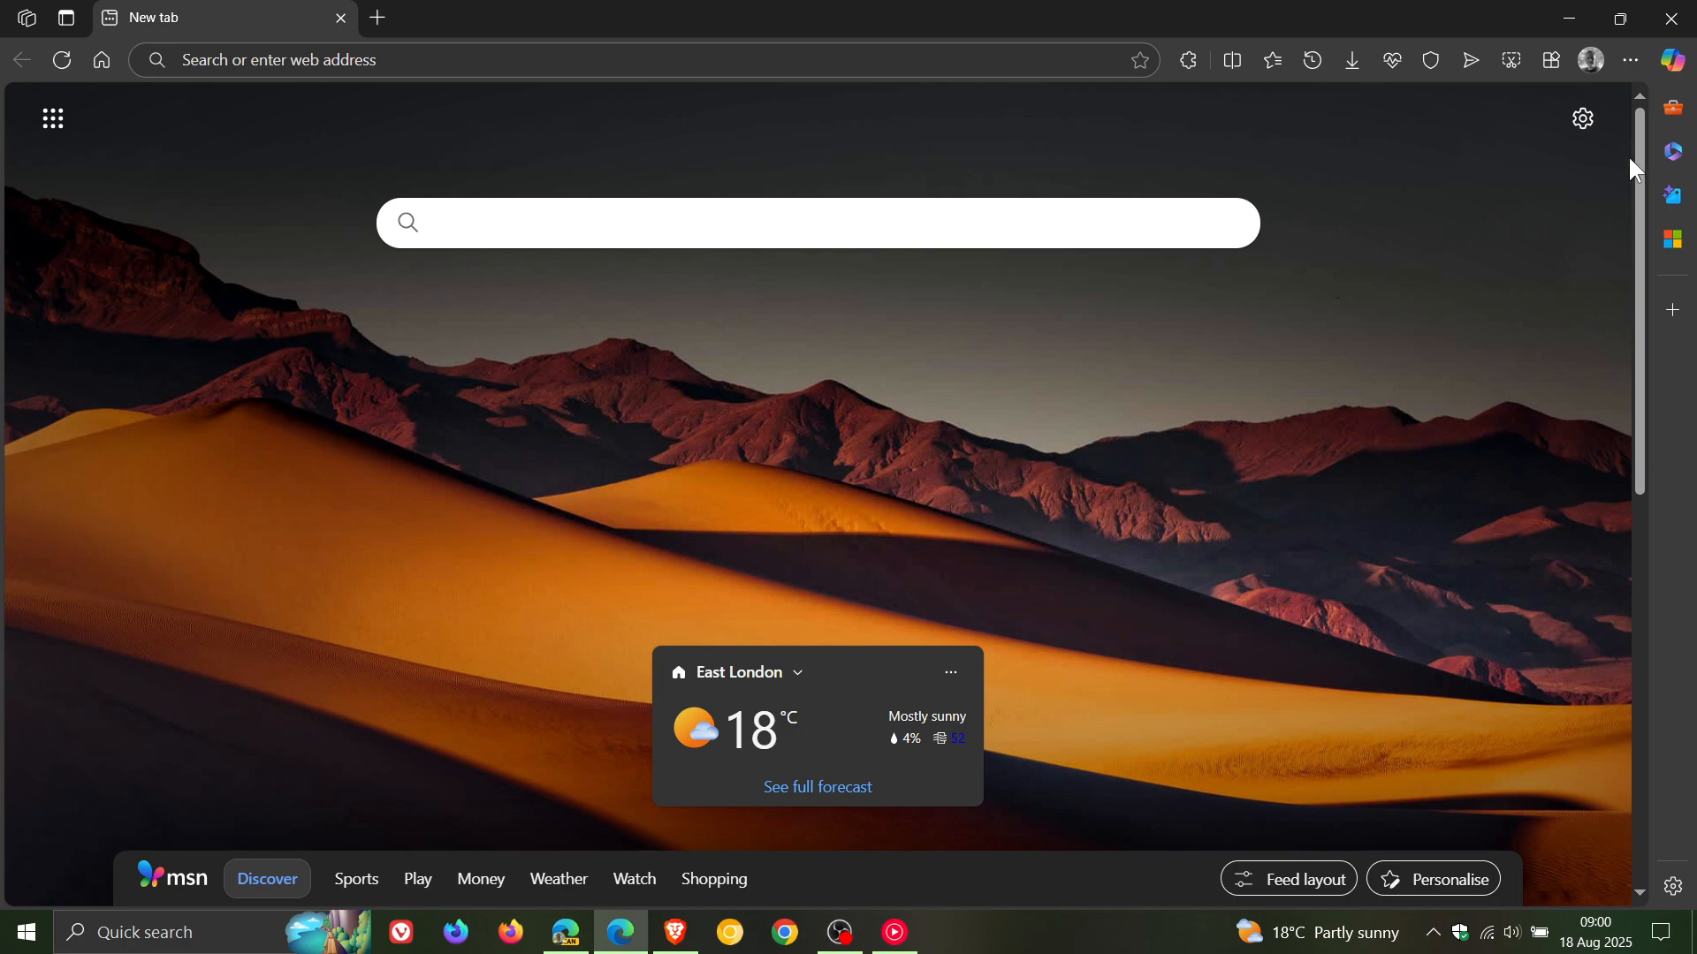
pyautogui.click(1630, 60)
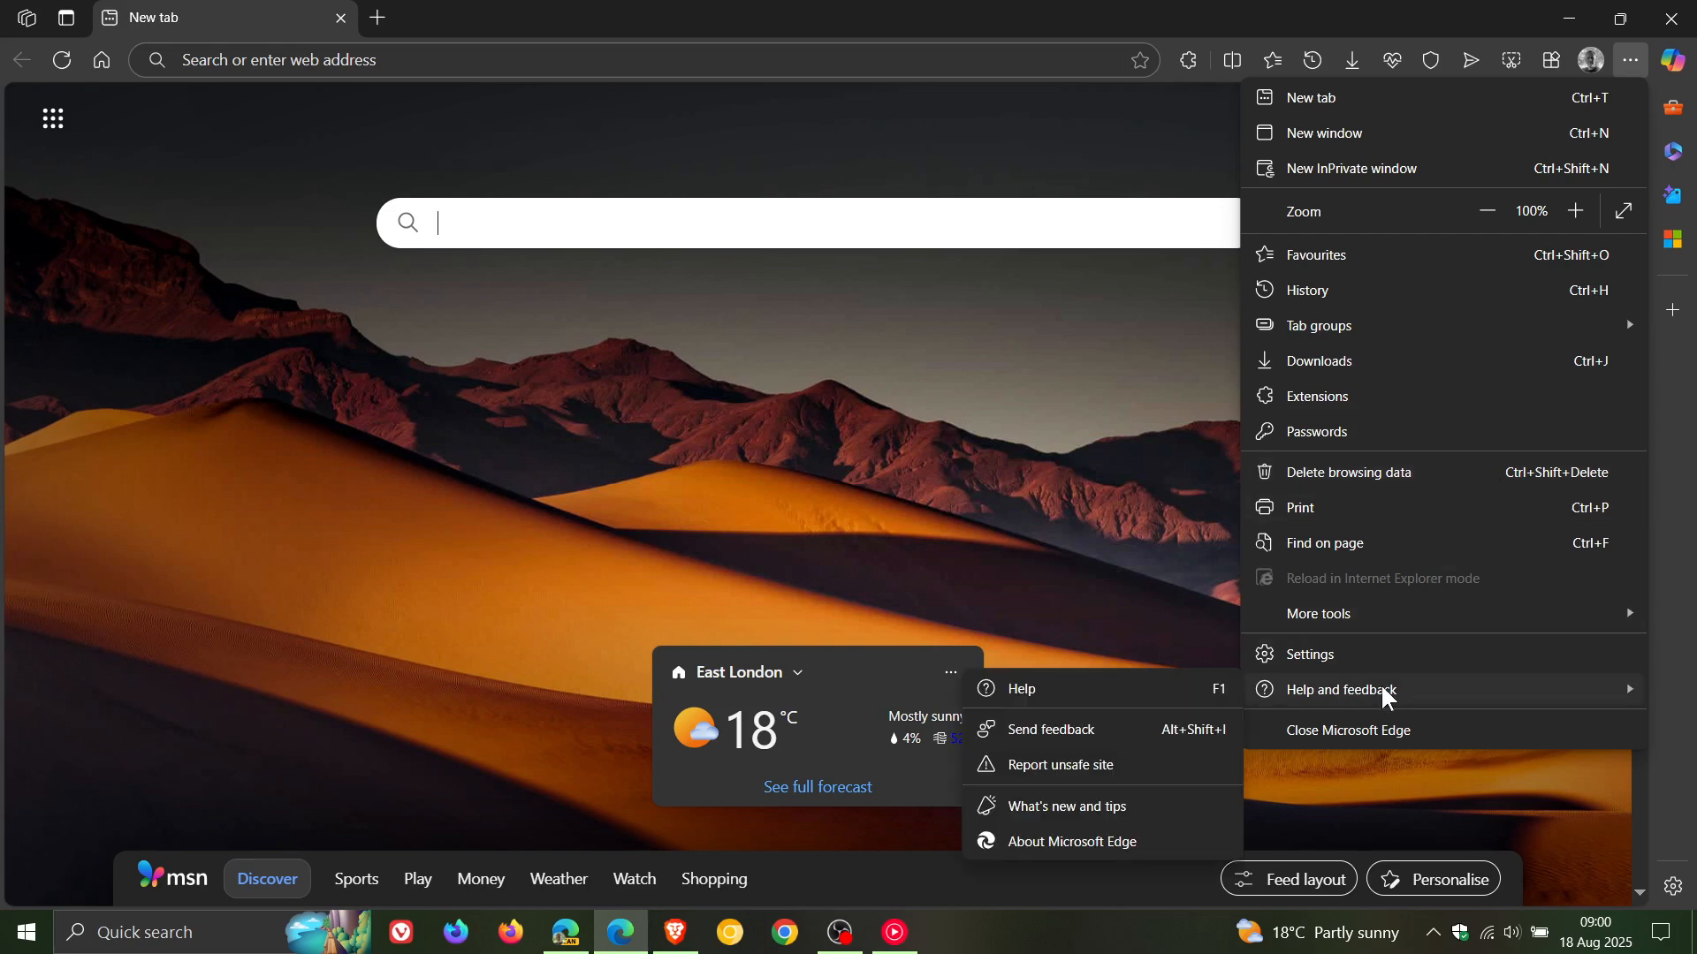
pyautogui.moveTo(1081, 848)
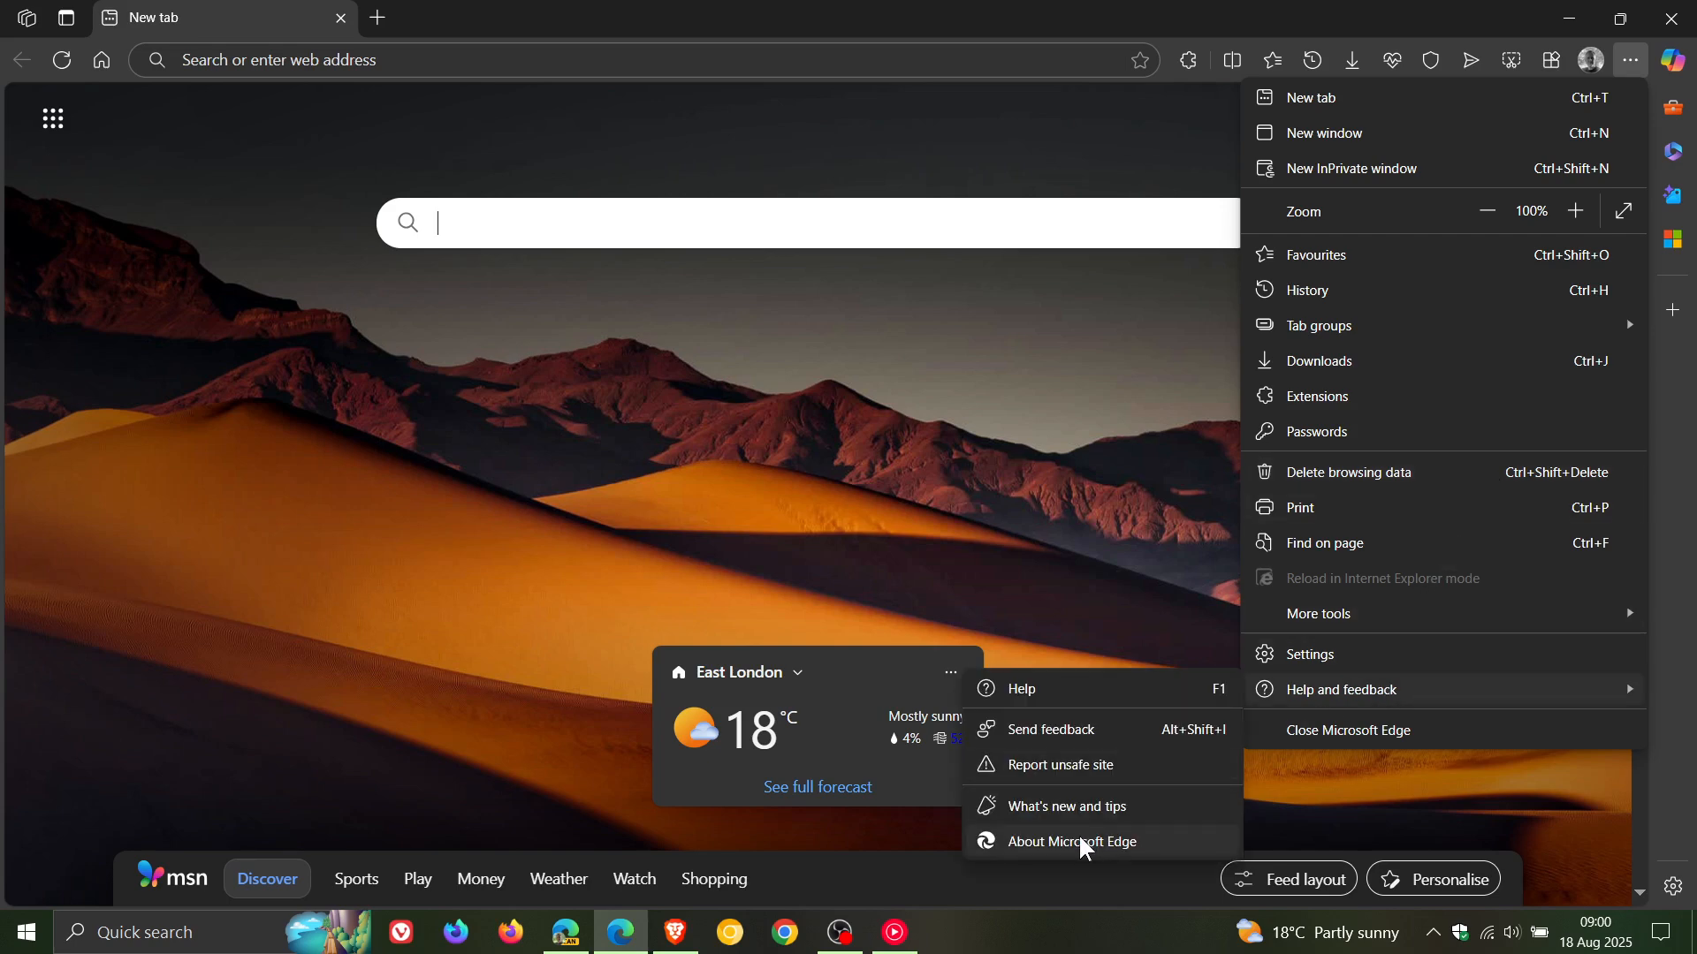
# Confirm About Microsoft Edge reports version 139.0.3405.102 is up to date.
pyautogui.click(1075, 841)
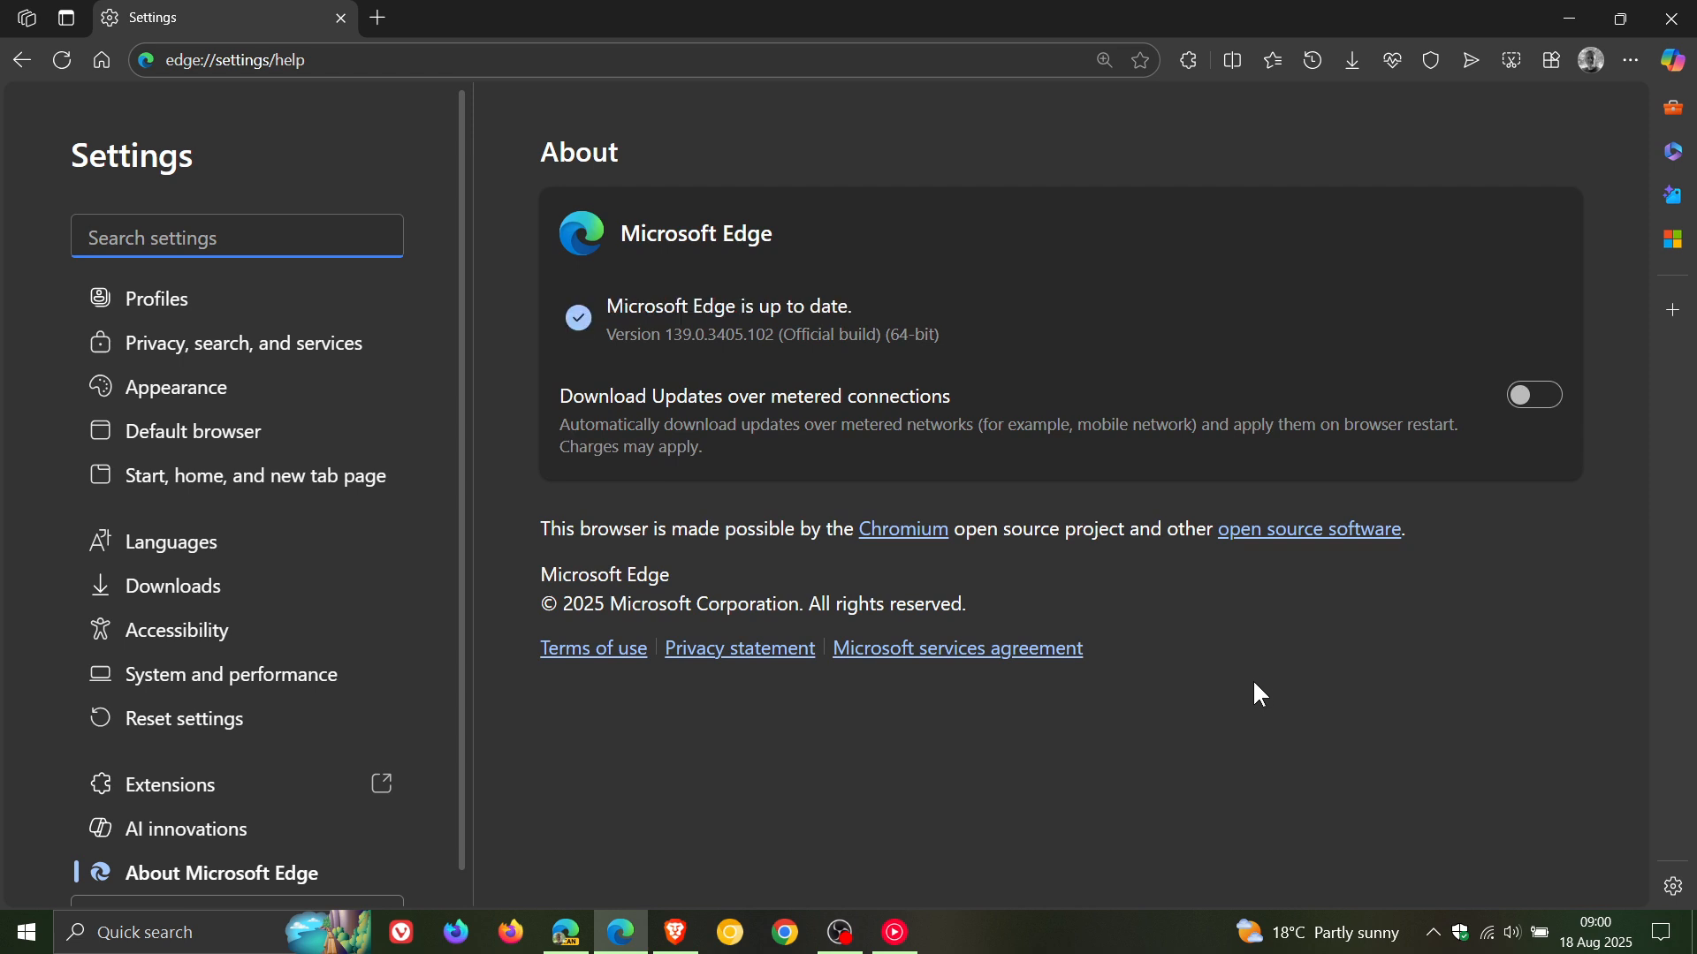
pyautogui.moveTo(1262, 701)
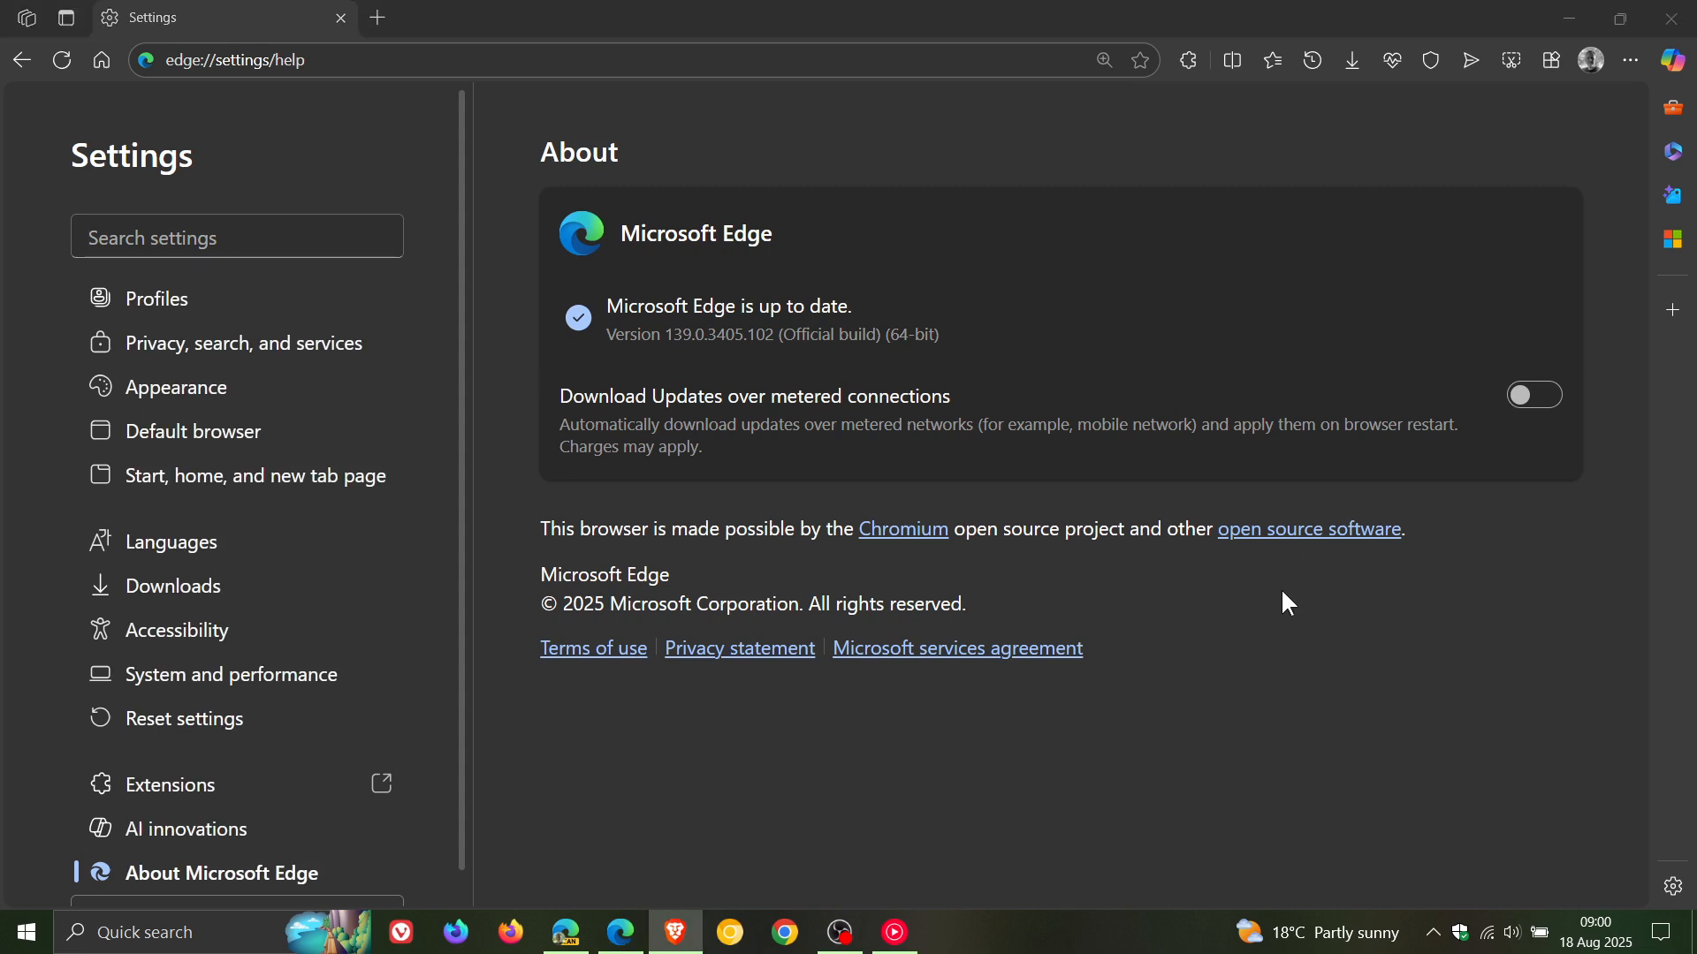
pyautogui.moveTo(1299, 608)
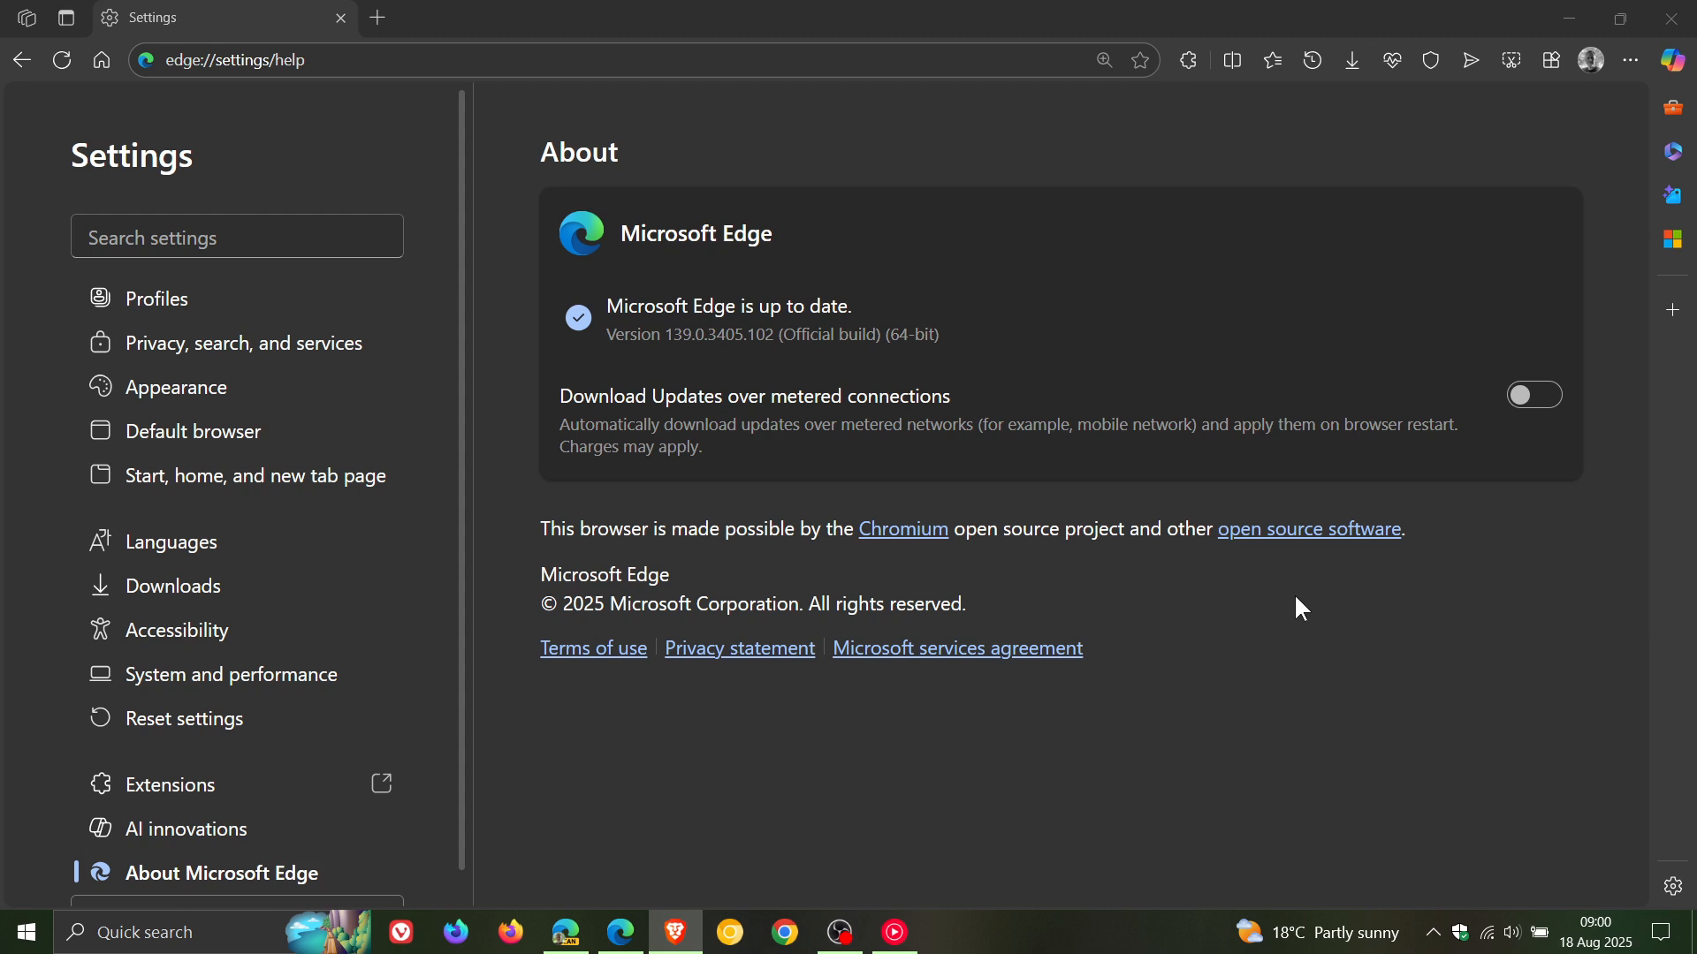
pyautogui.moveTo(688, 367)
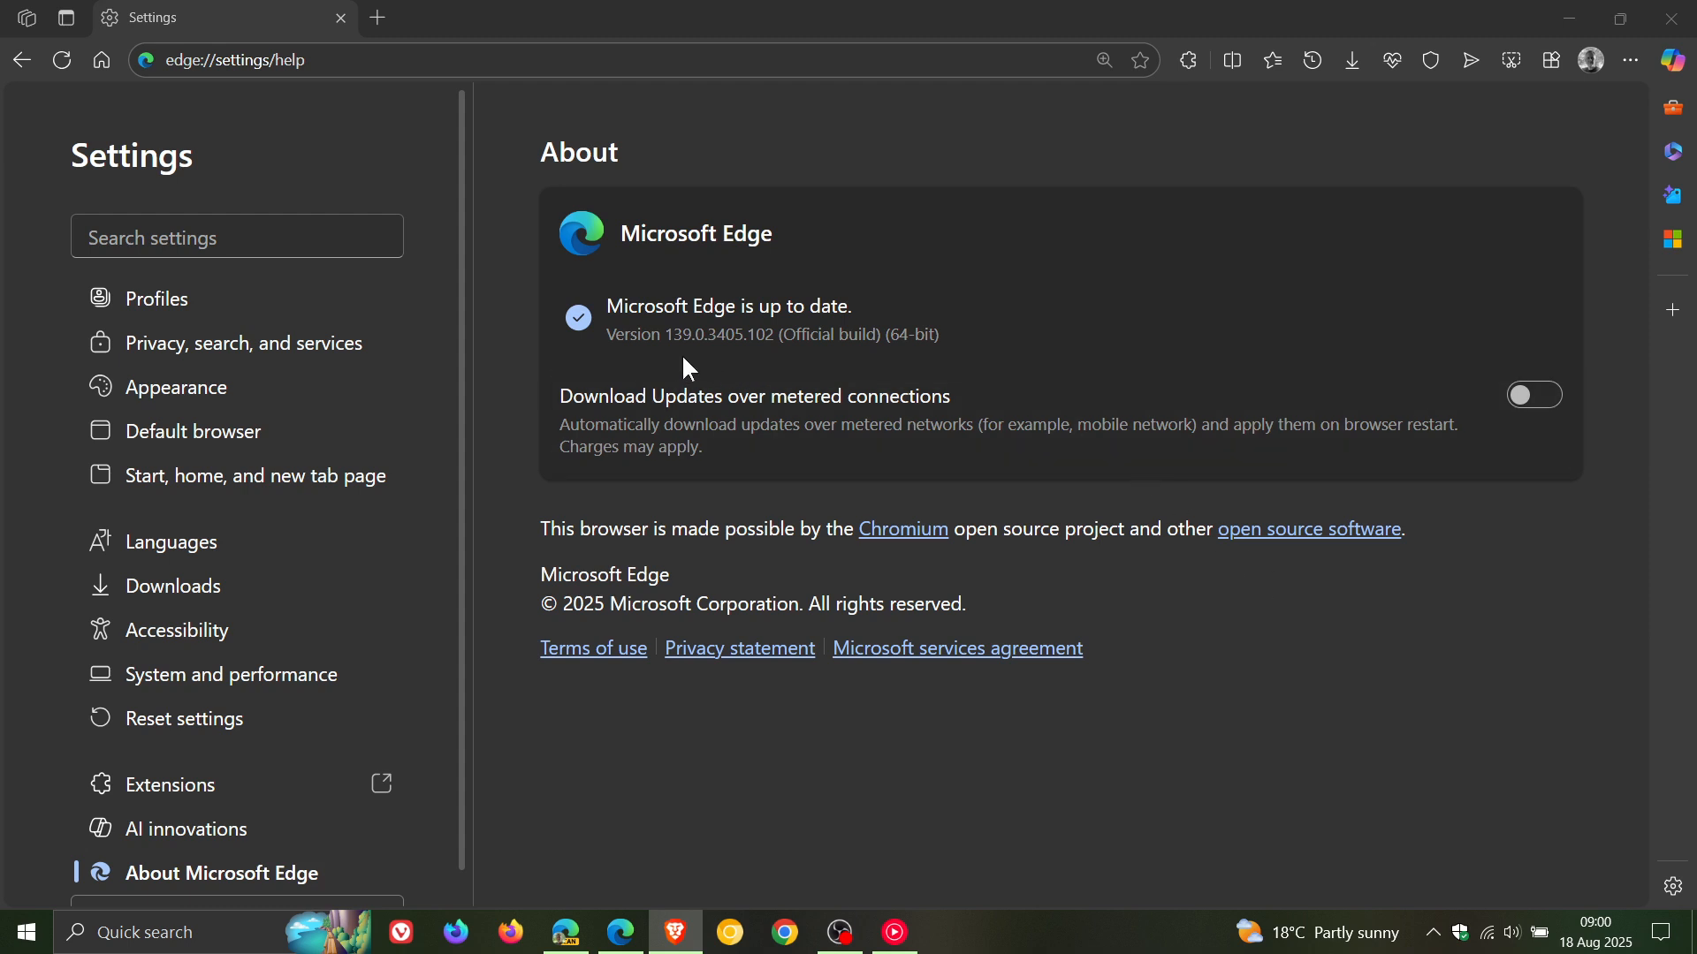
pyautogui.moveTo(763, 366)
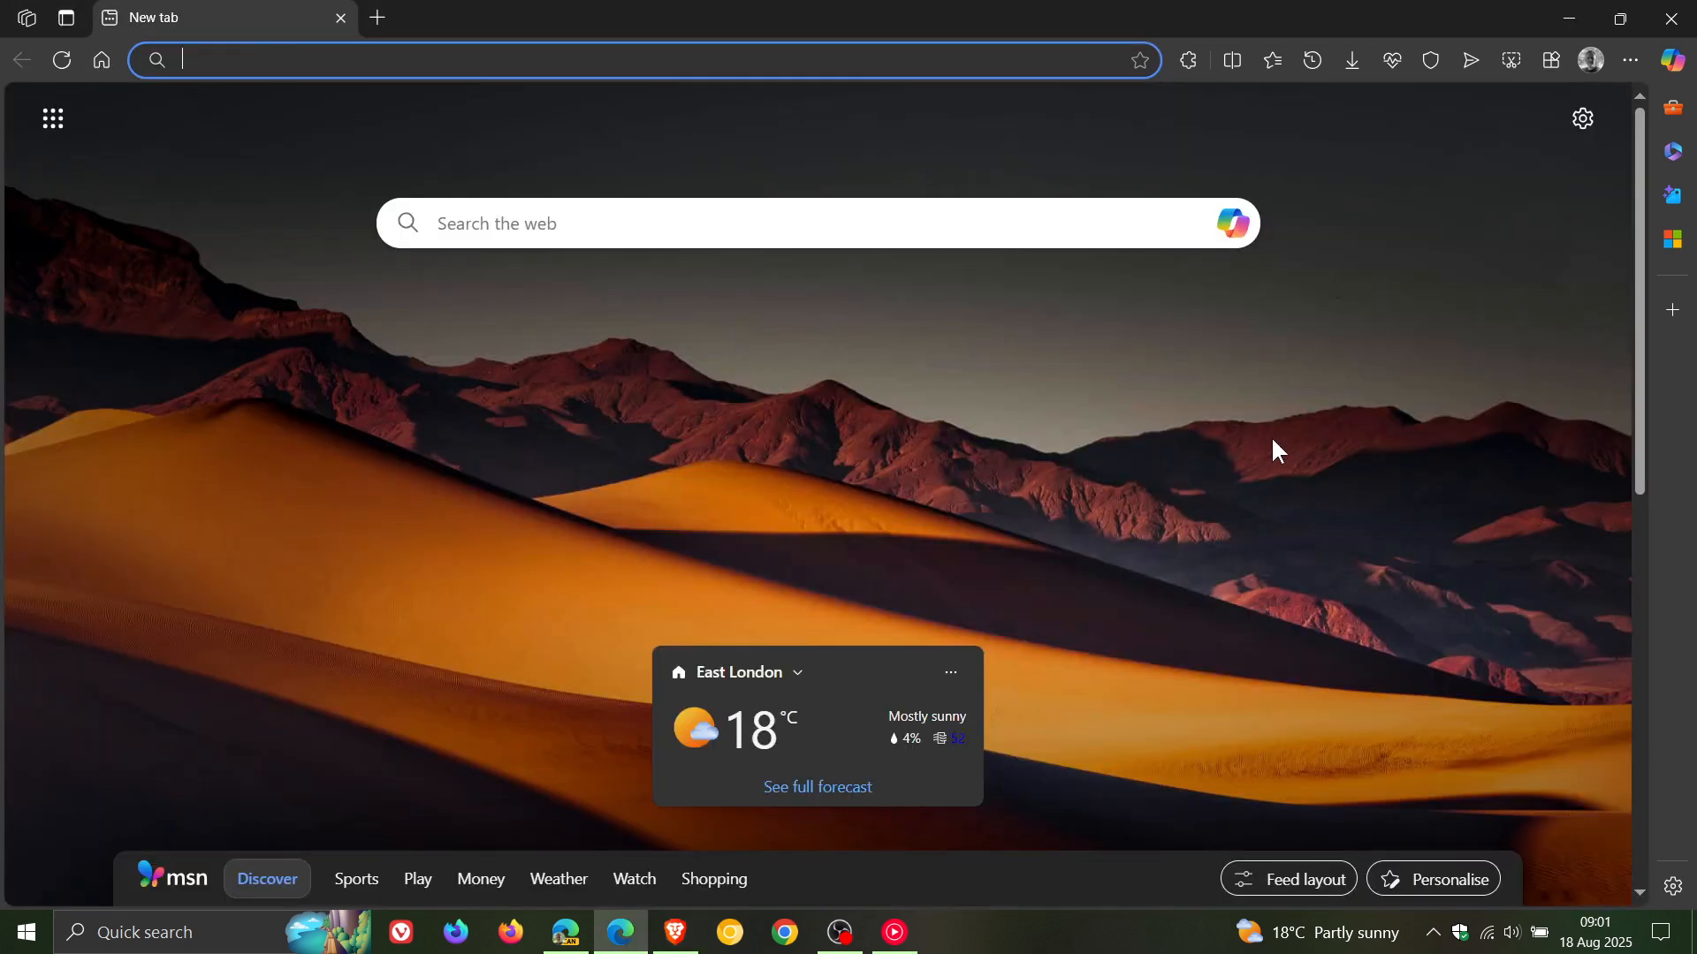
pyautogui.moveTo(1309, 420)
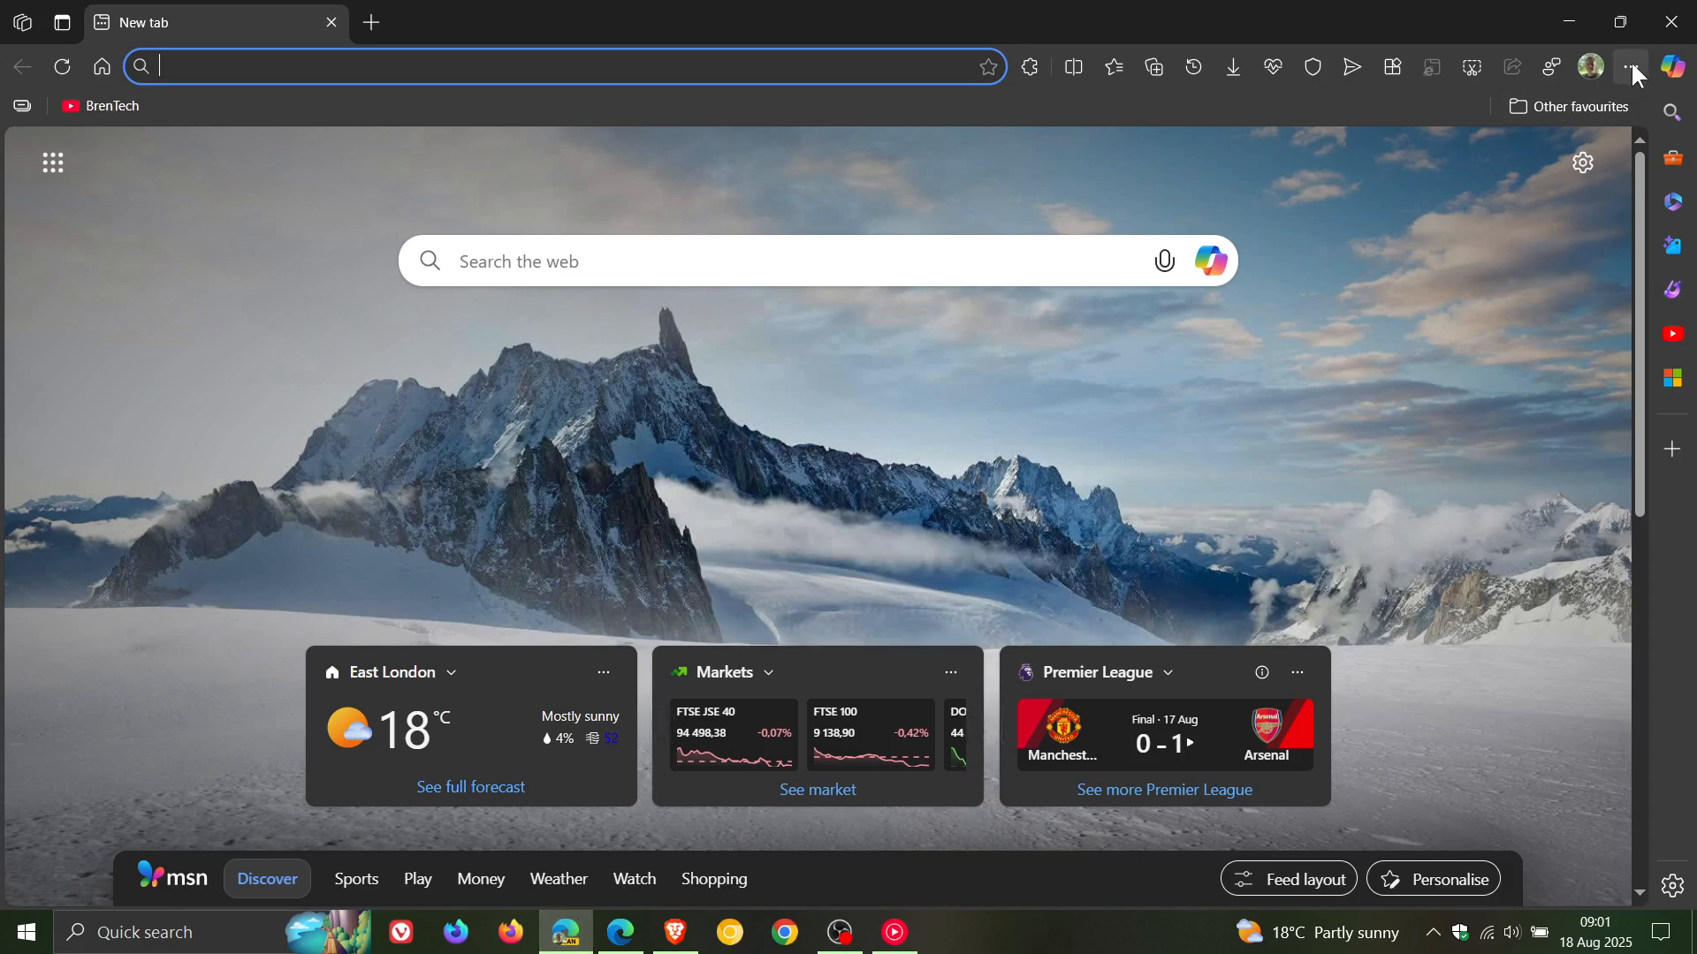
# Review Canary's menu entries like Collections, Performance and Screenshot, then return to stable Edge.
pyautogui.click(1631, 65)
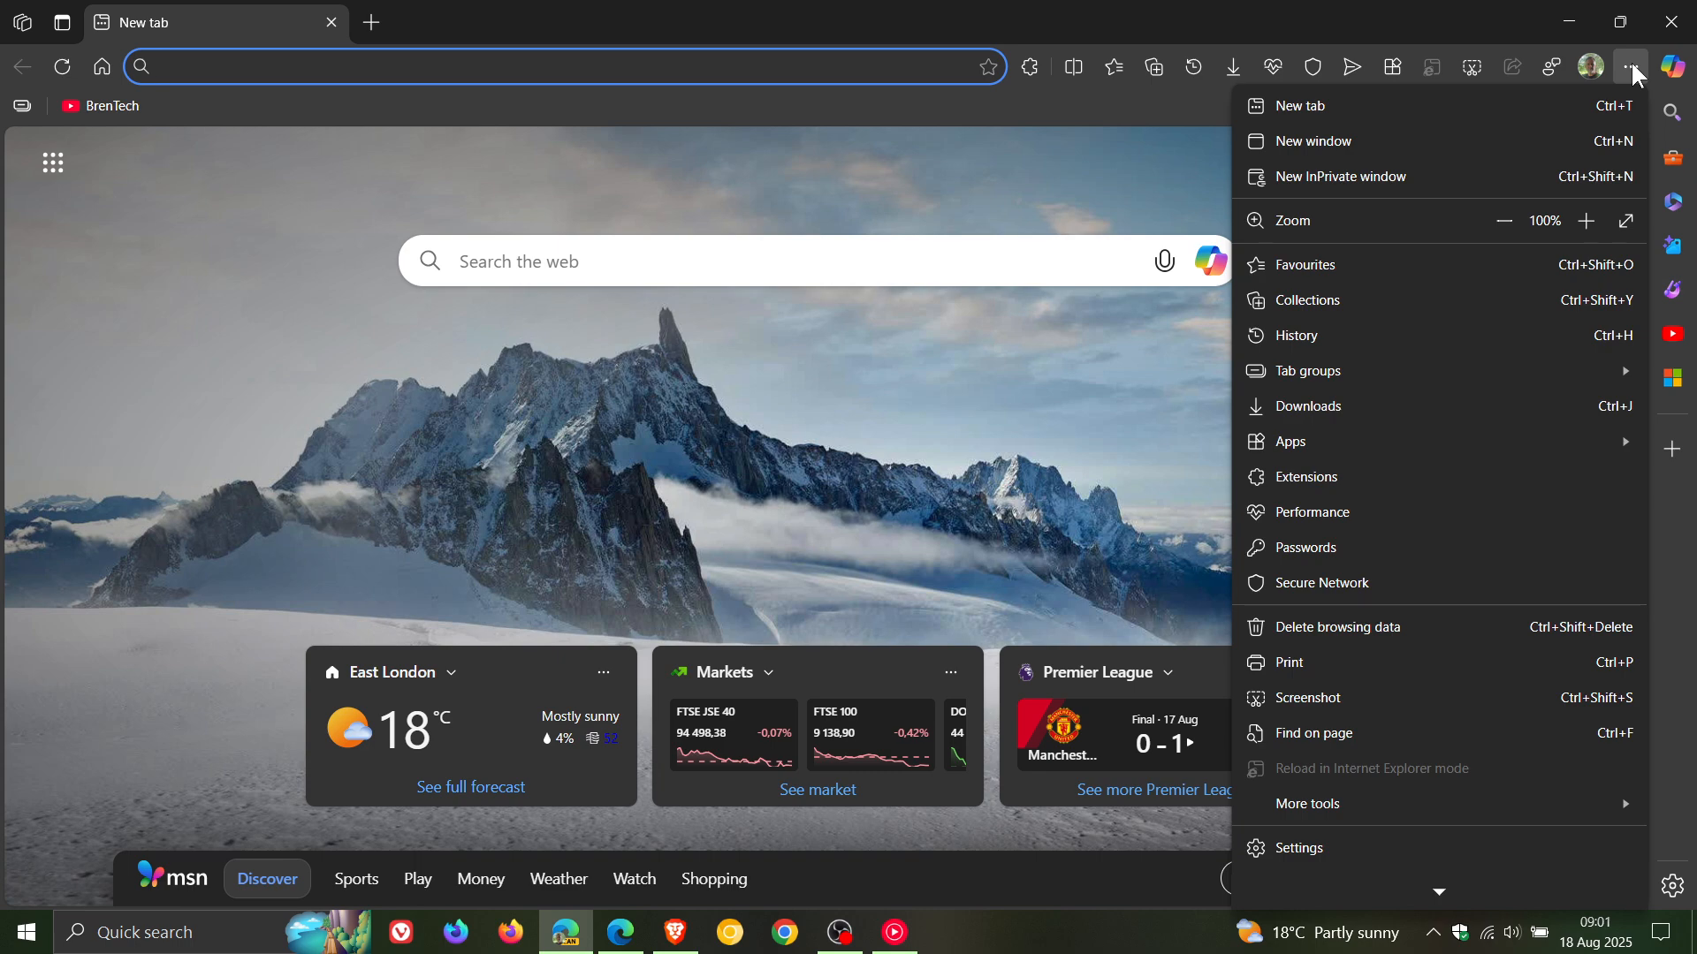
pyautogui.moveTo(1383, 435)
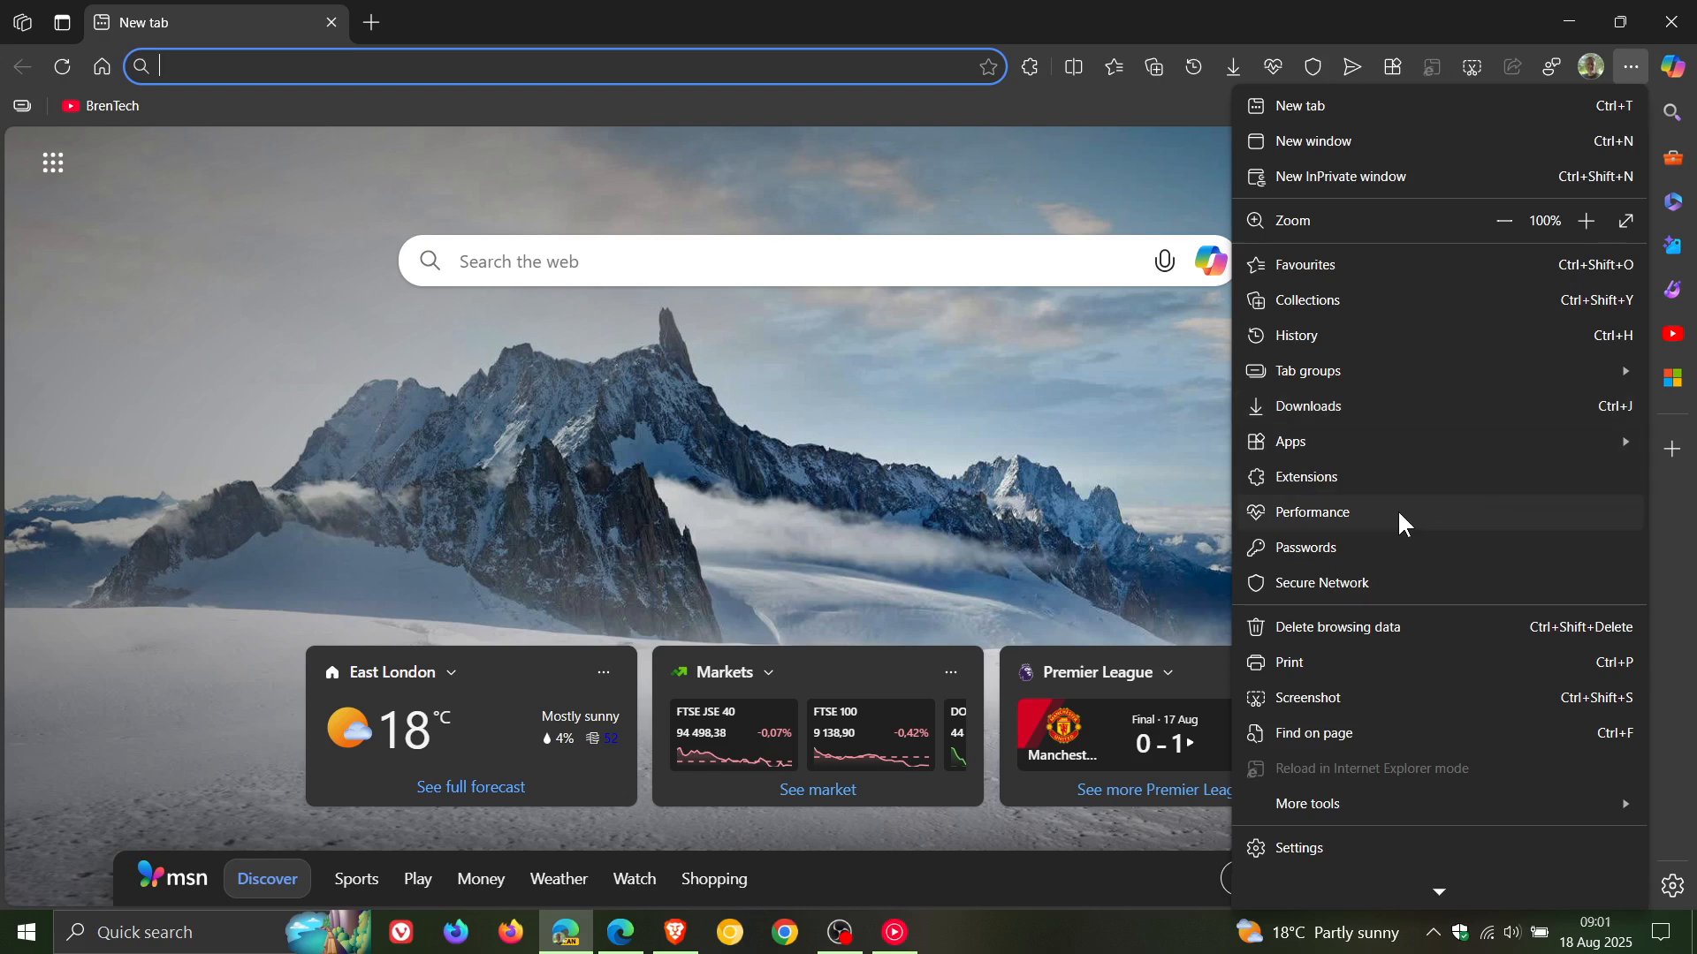
pyautogui.moveTo(1438, 600)
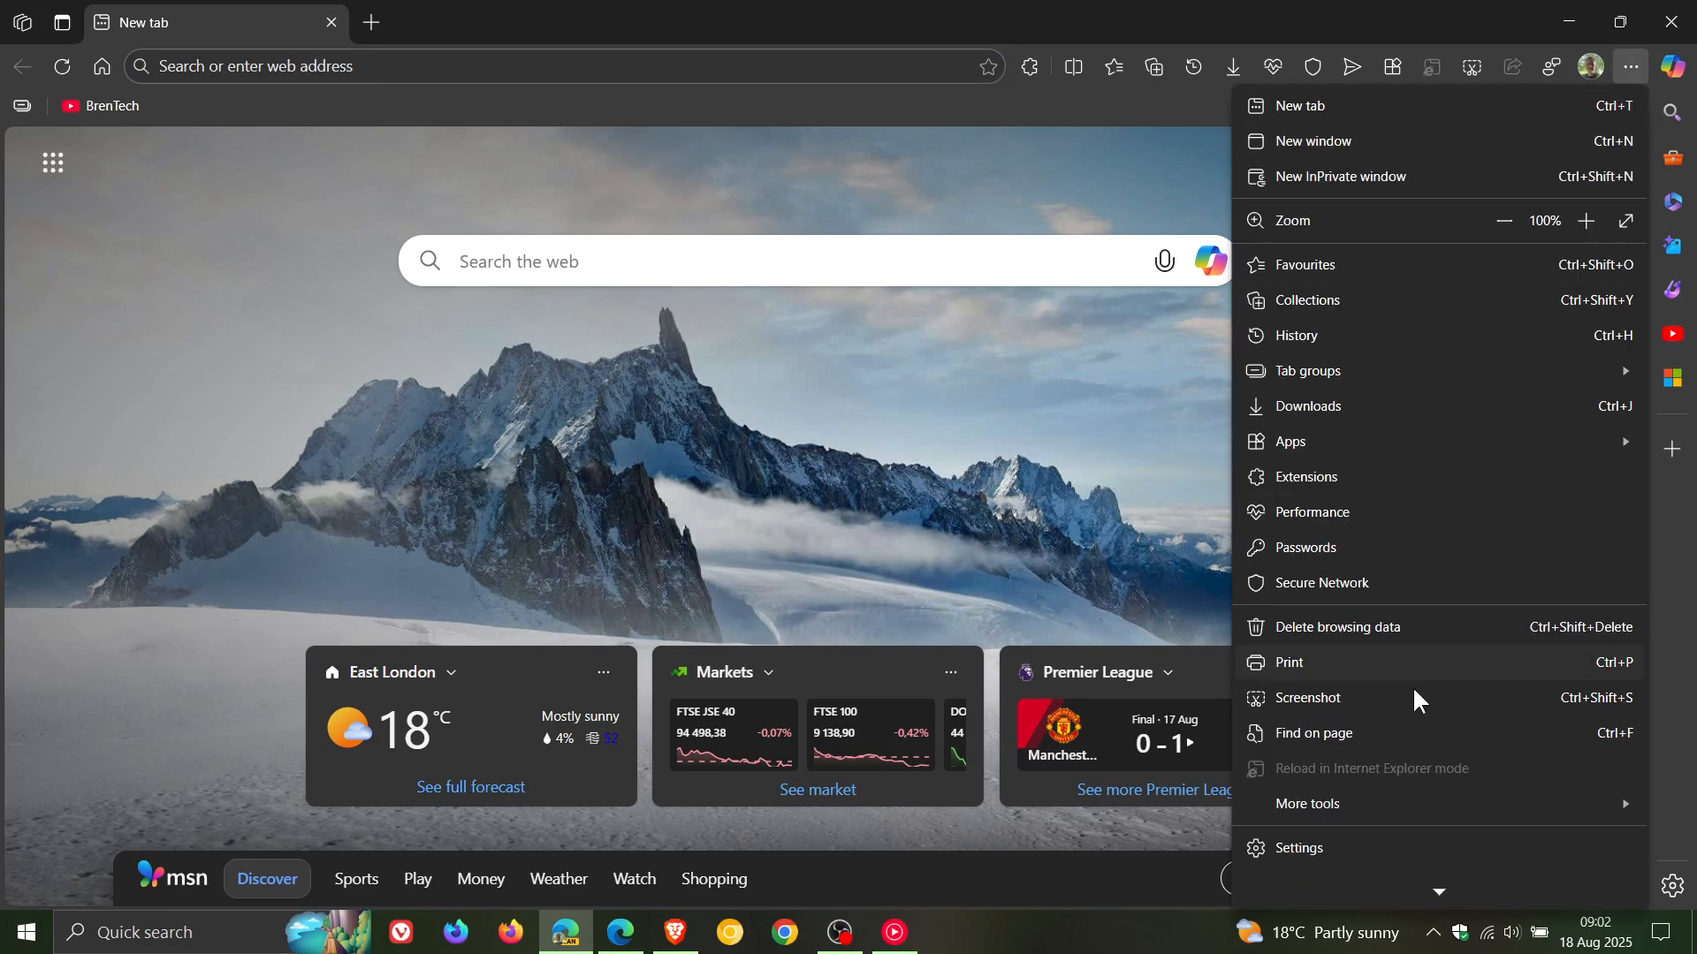
pyautogui.scroll(-3)
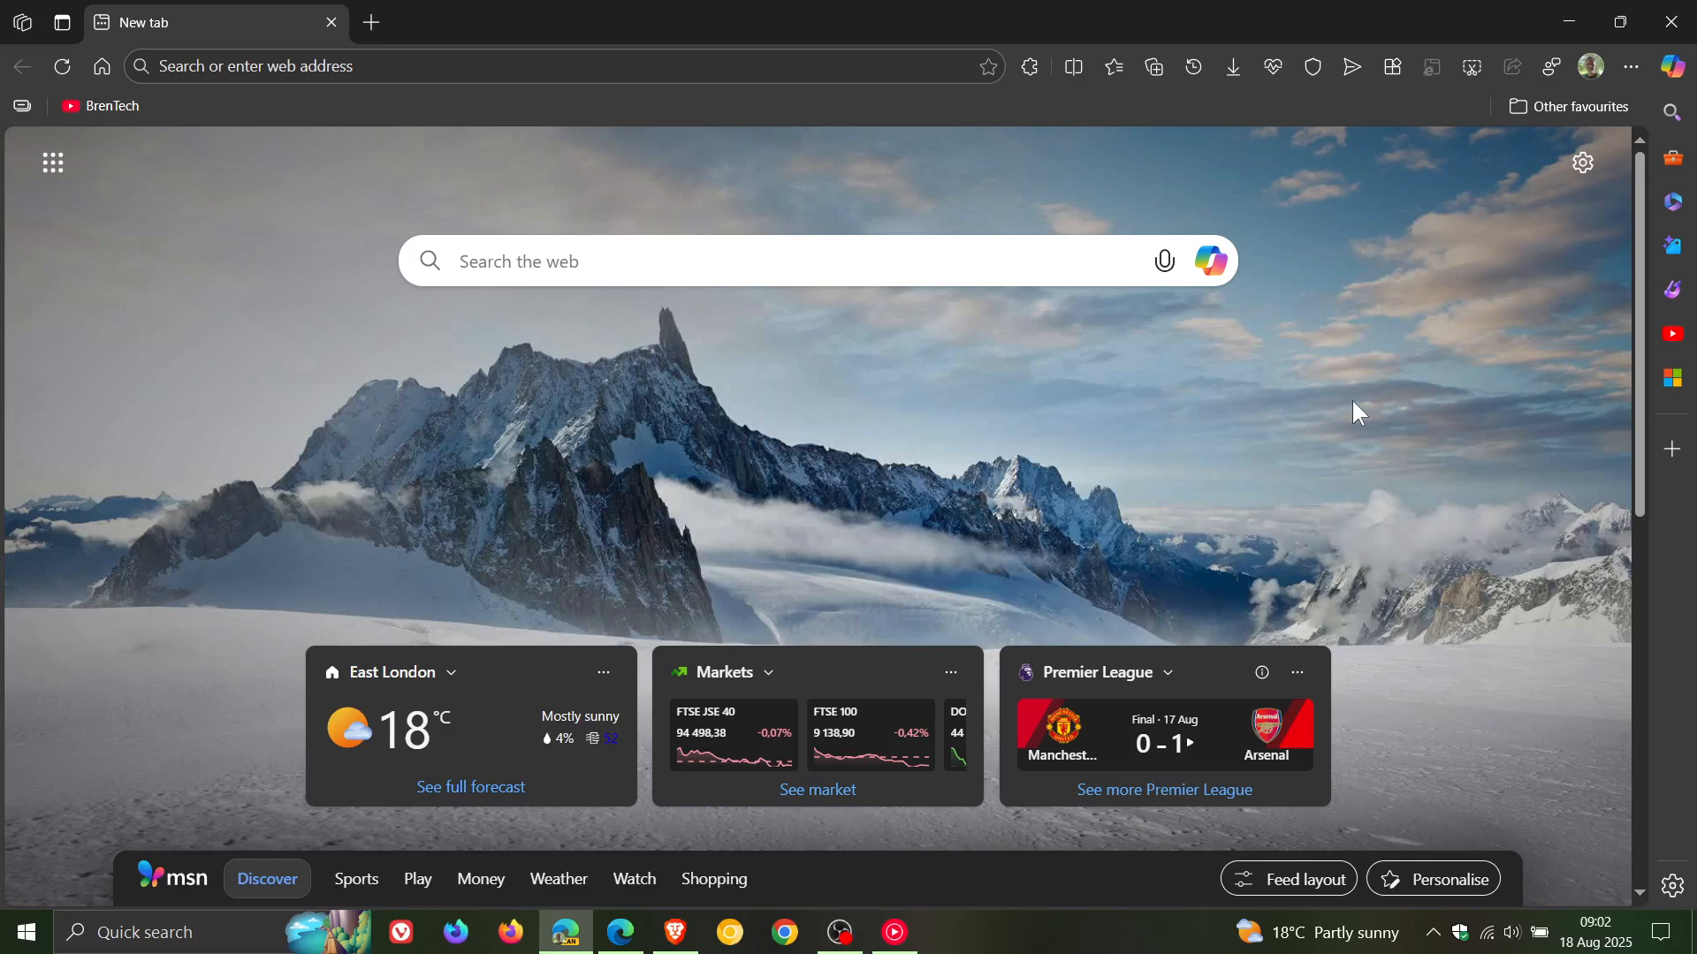
pyautogui.moveTo(1341, 420)
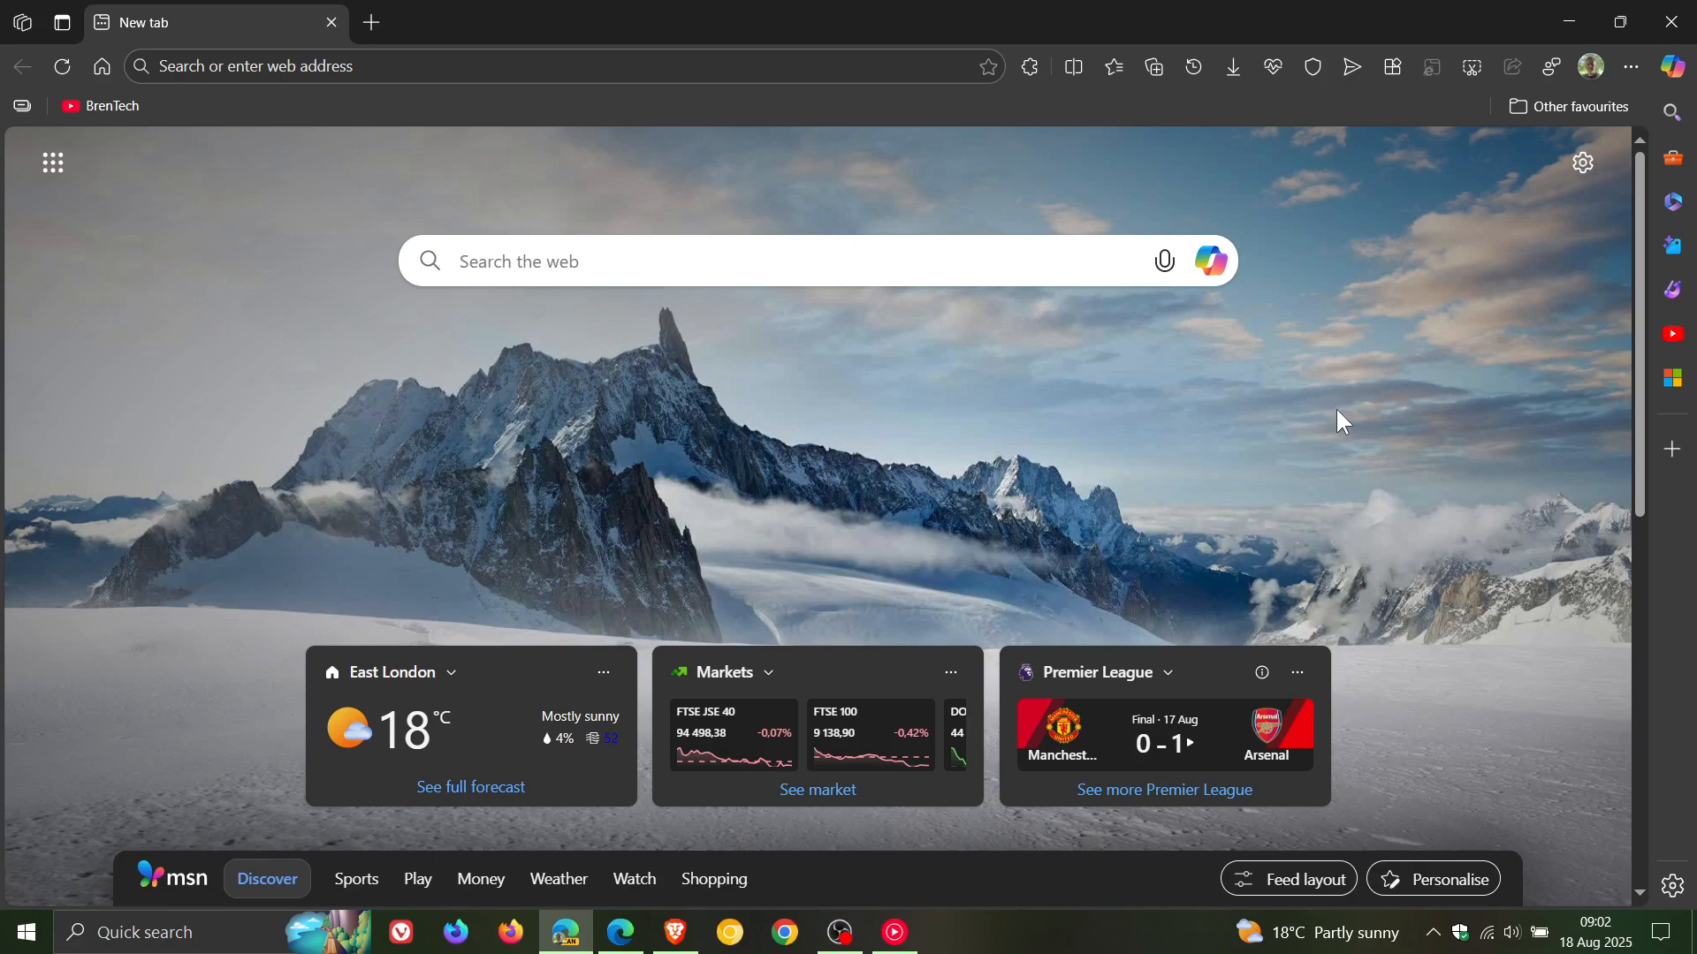
pyautogui.click(1628, 65)
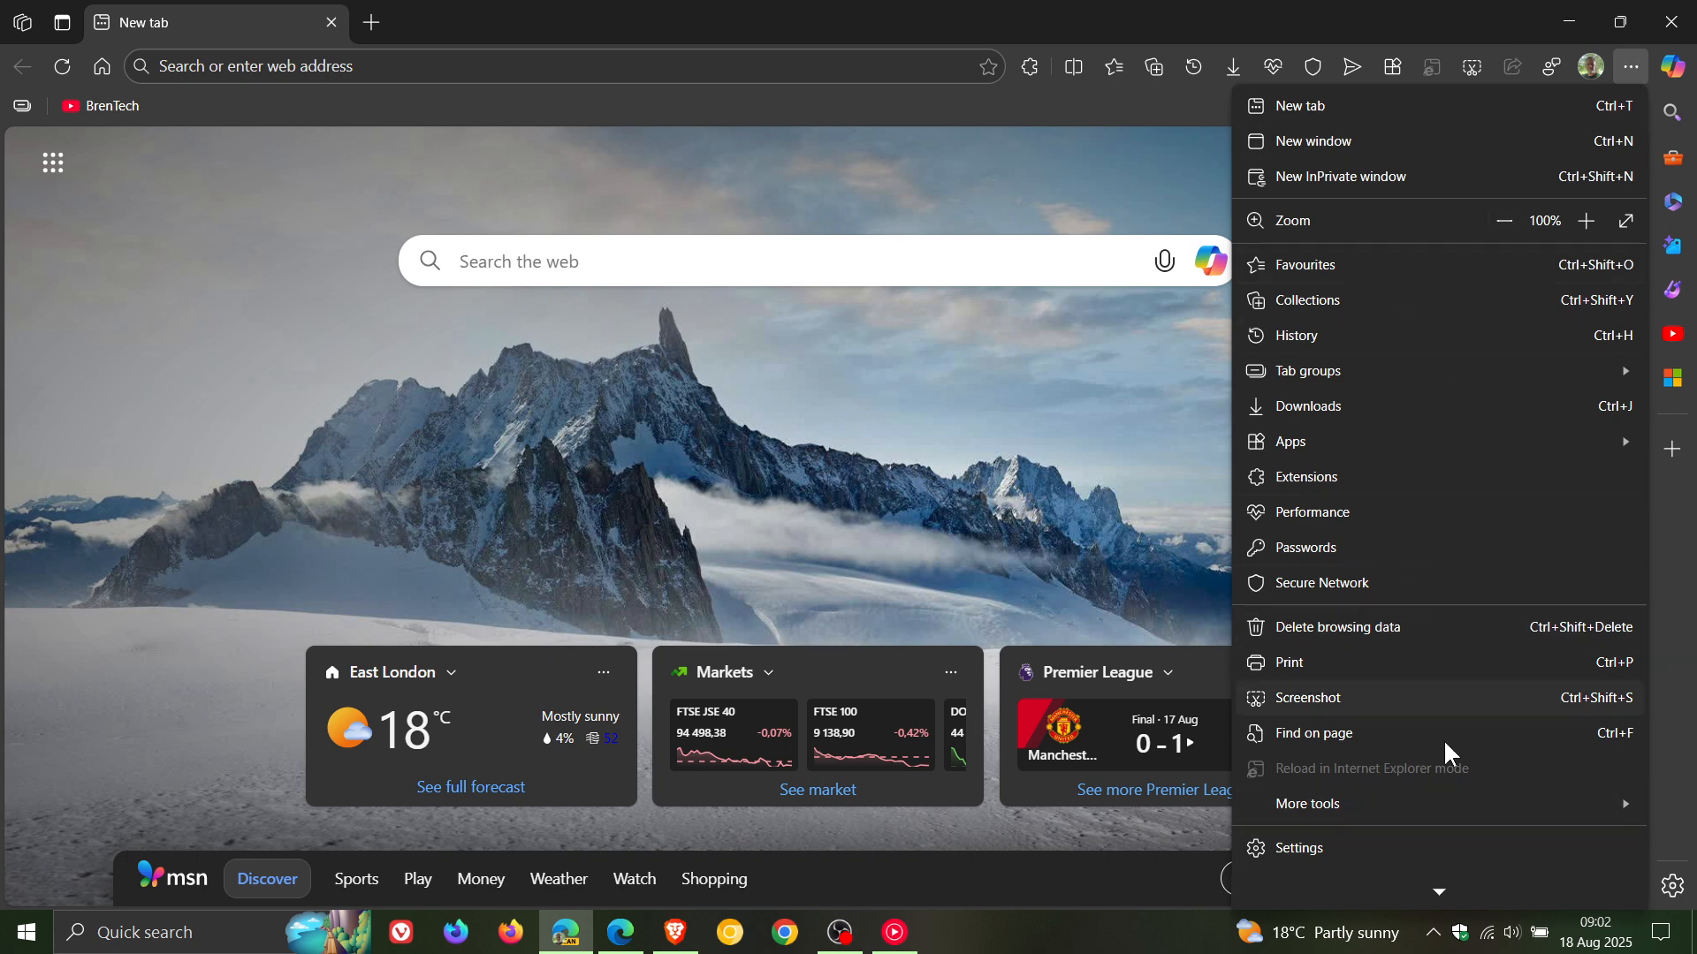
pyautogui.click(1632, 65)
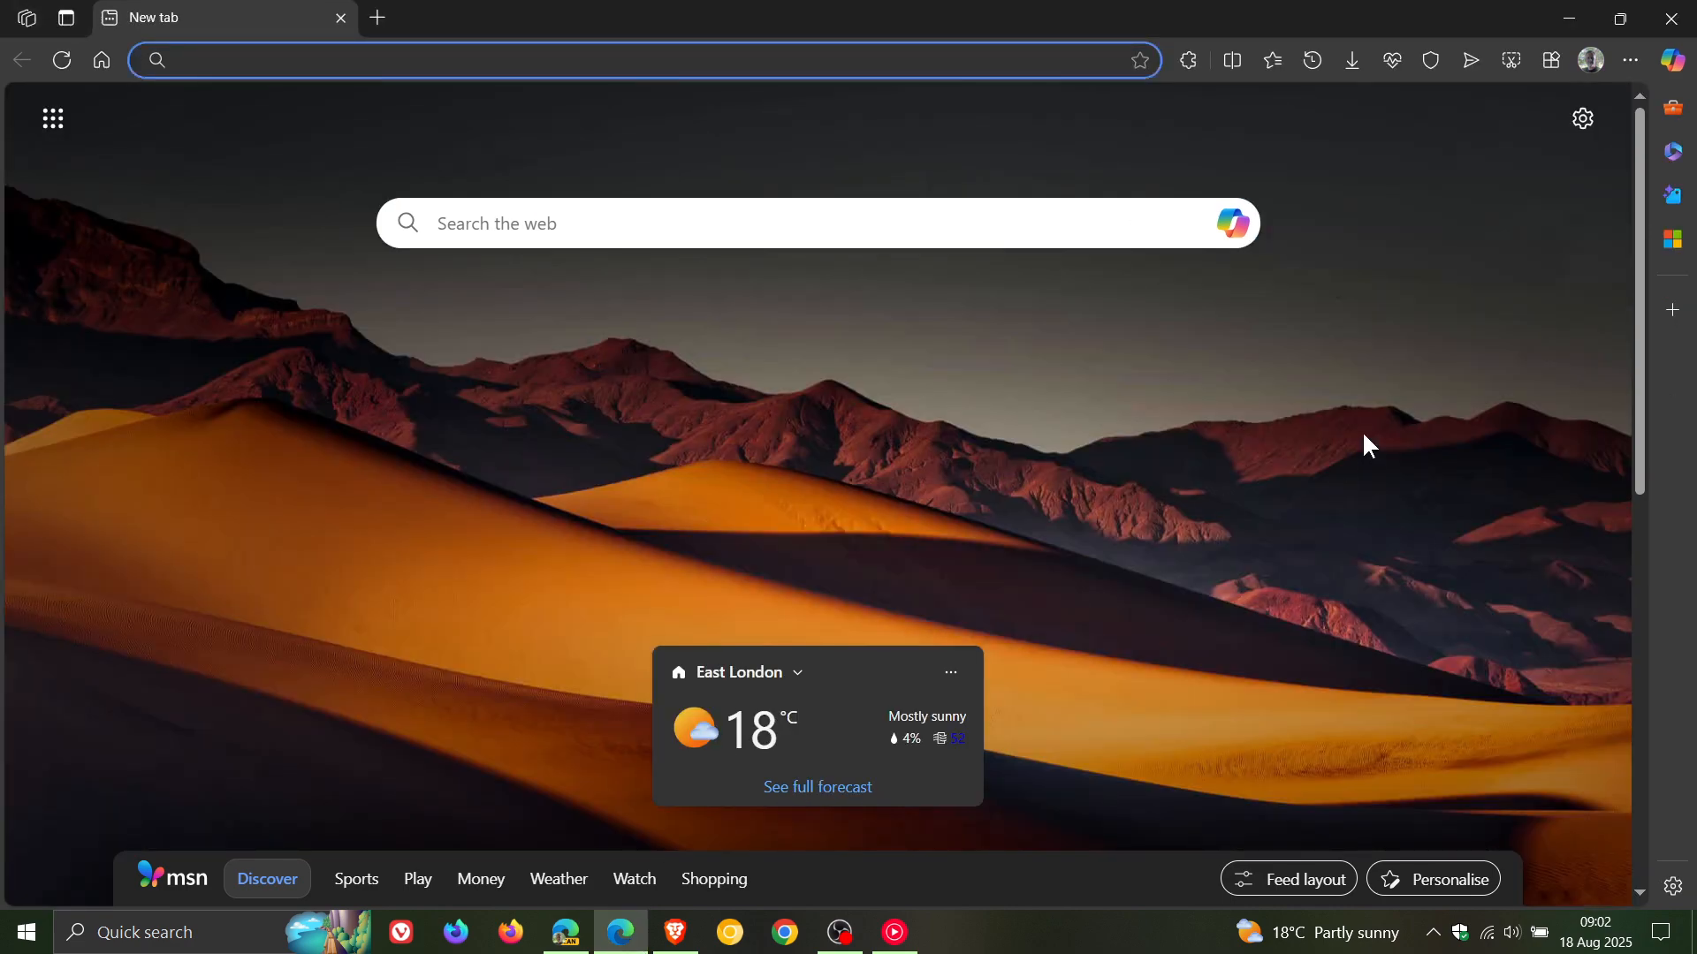
# Show stable Edge's shorter Settings and more menu for comparison with Canary's.
pyautogui.click(1631, 60)
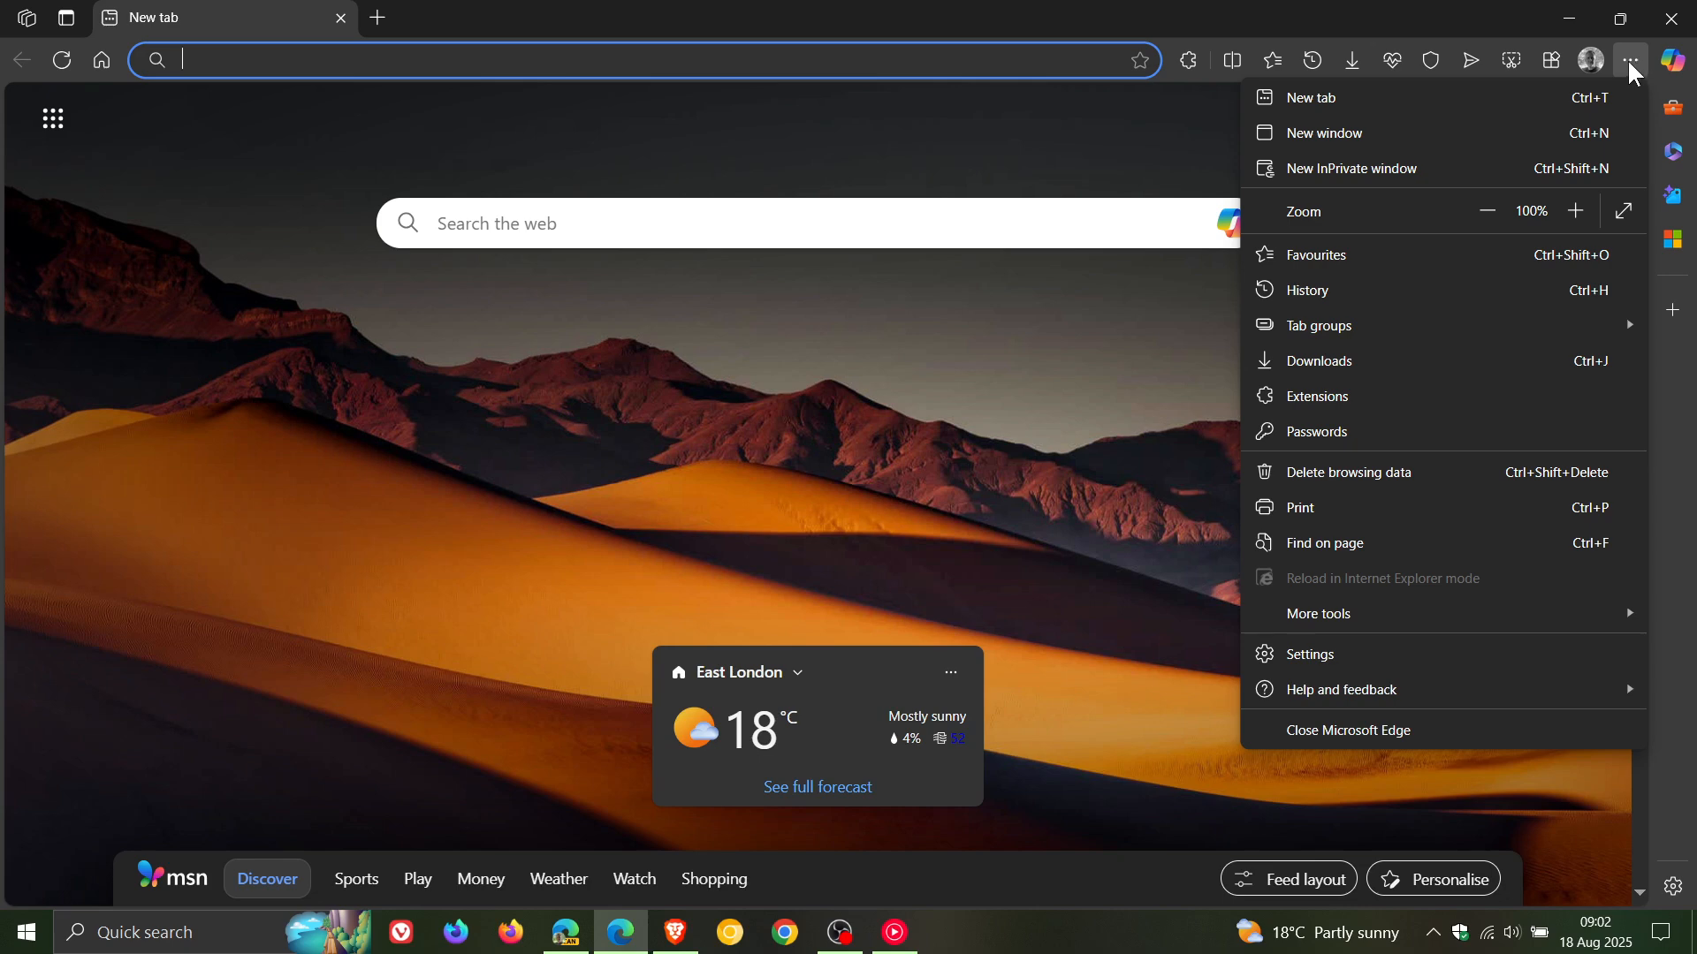
pyautogui.moveTo(1390, 687)
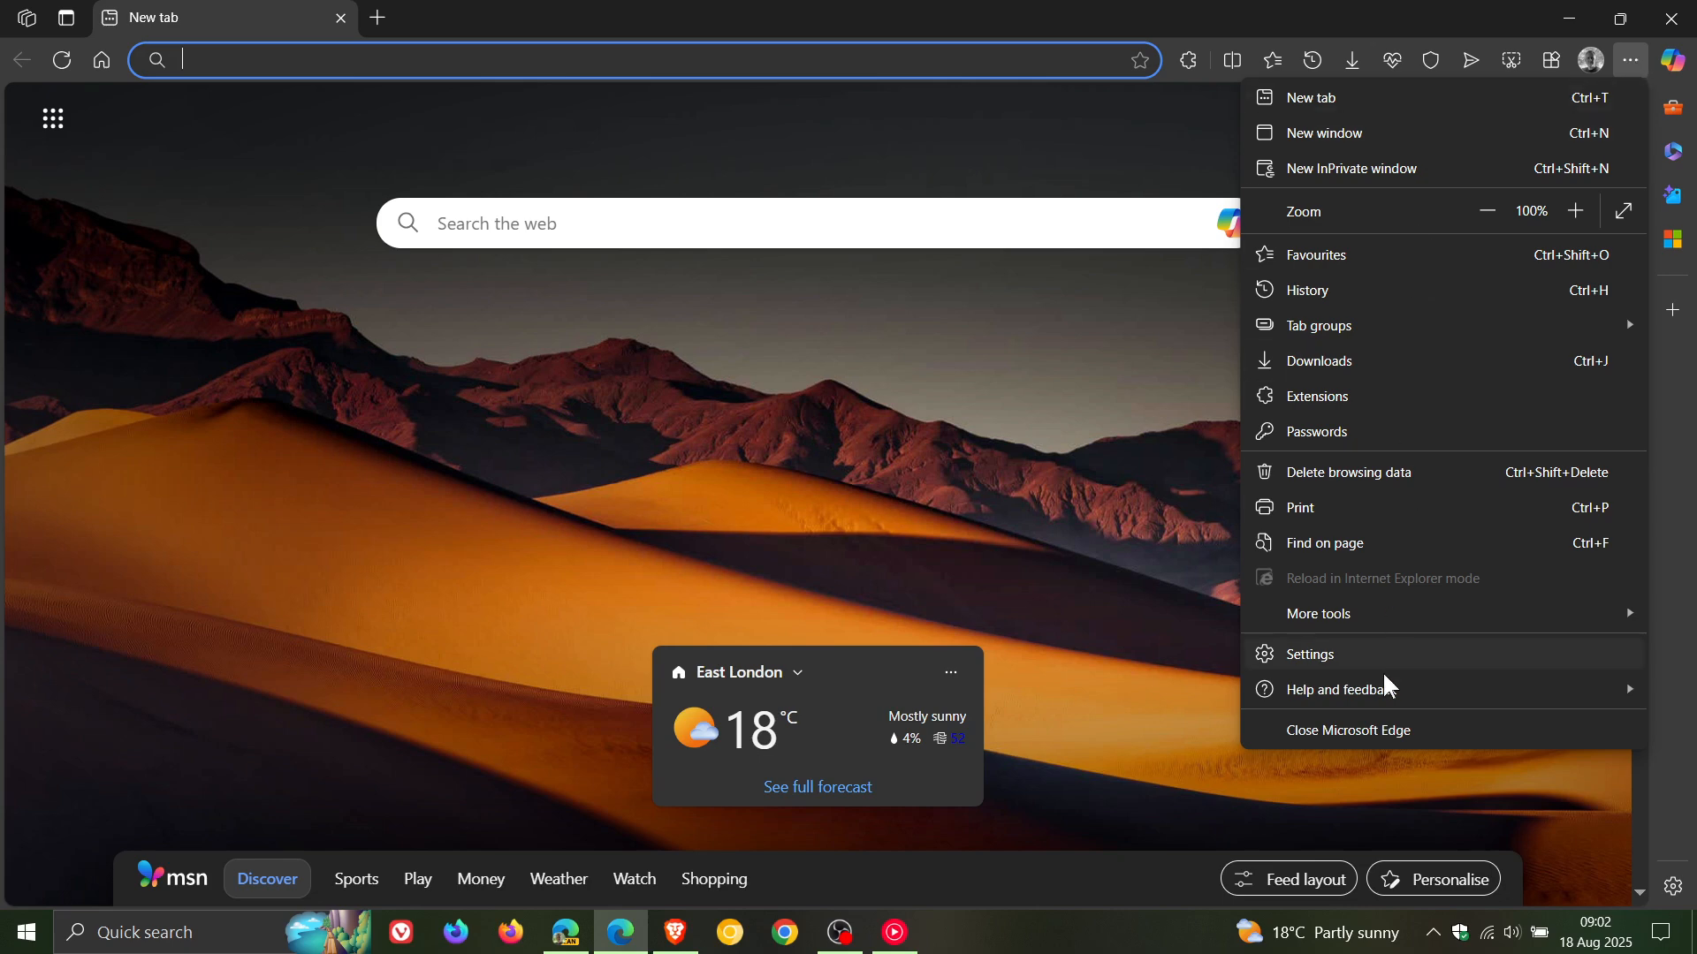
pyautogui.moveTo(1389, 731)
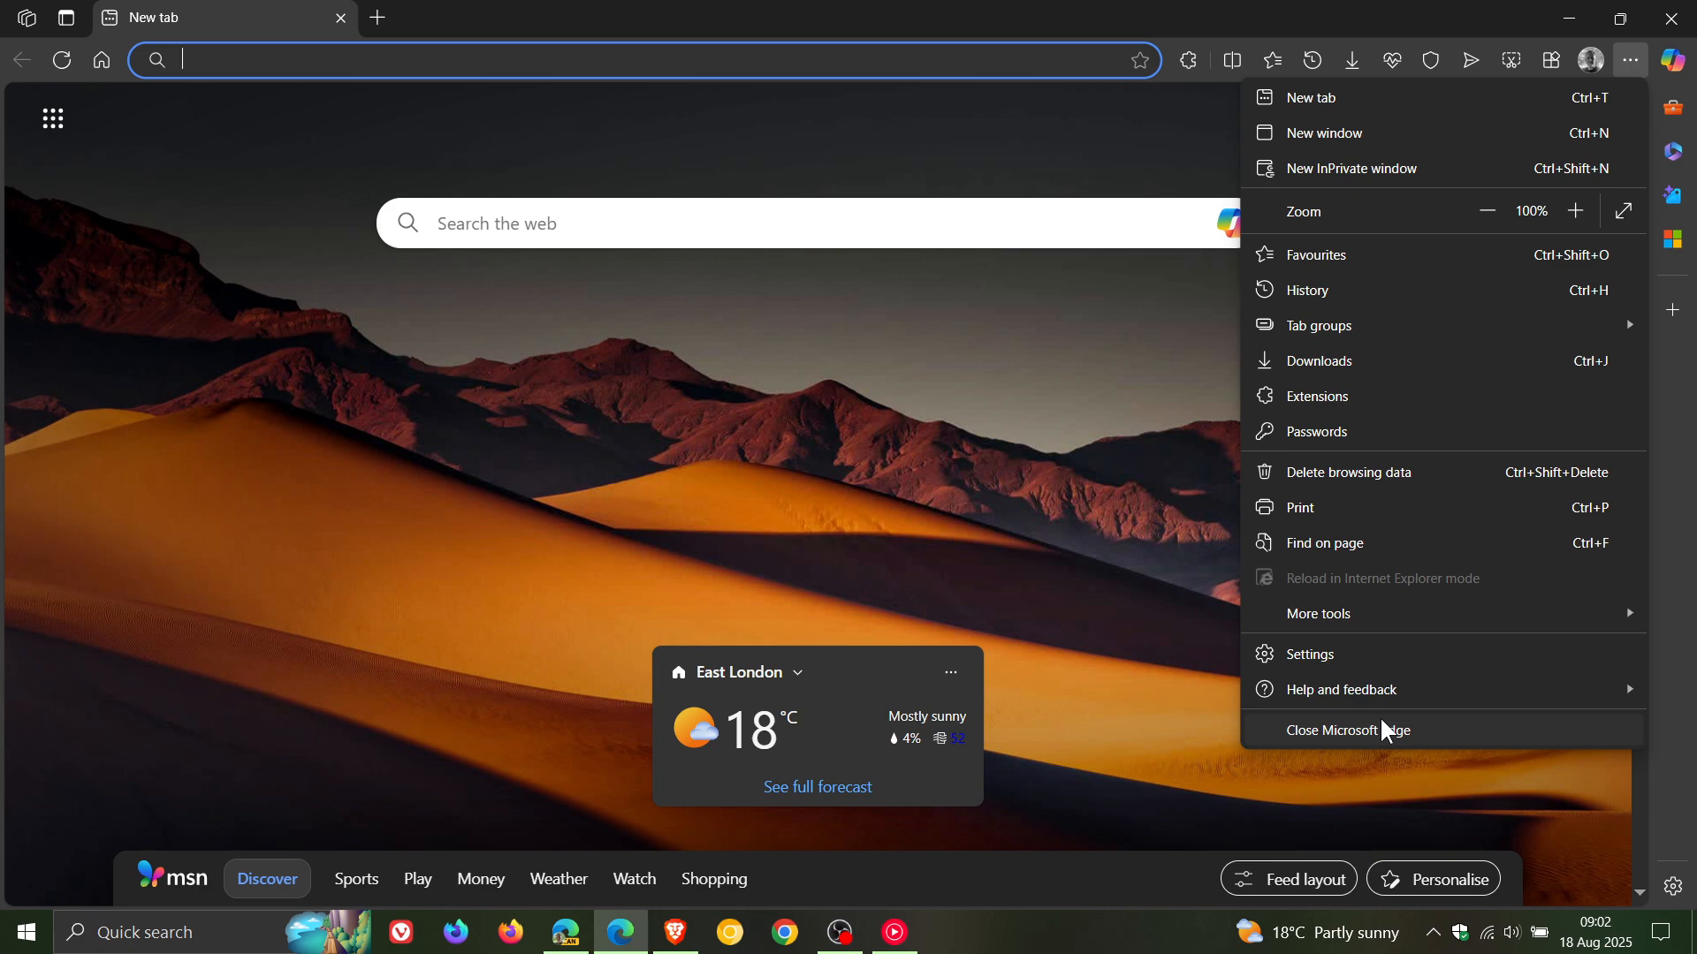
pyautogui.moveTo(1372, 623)
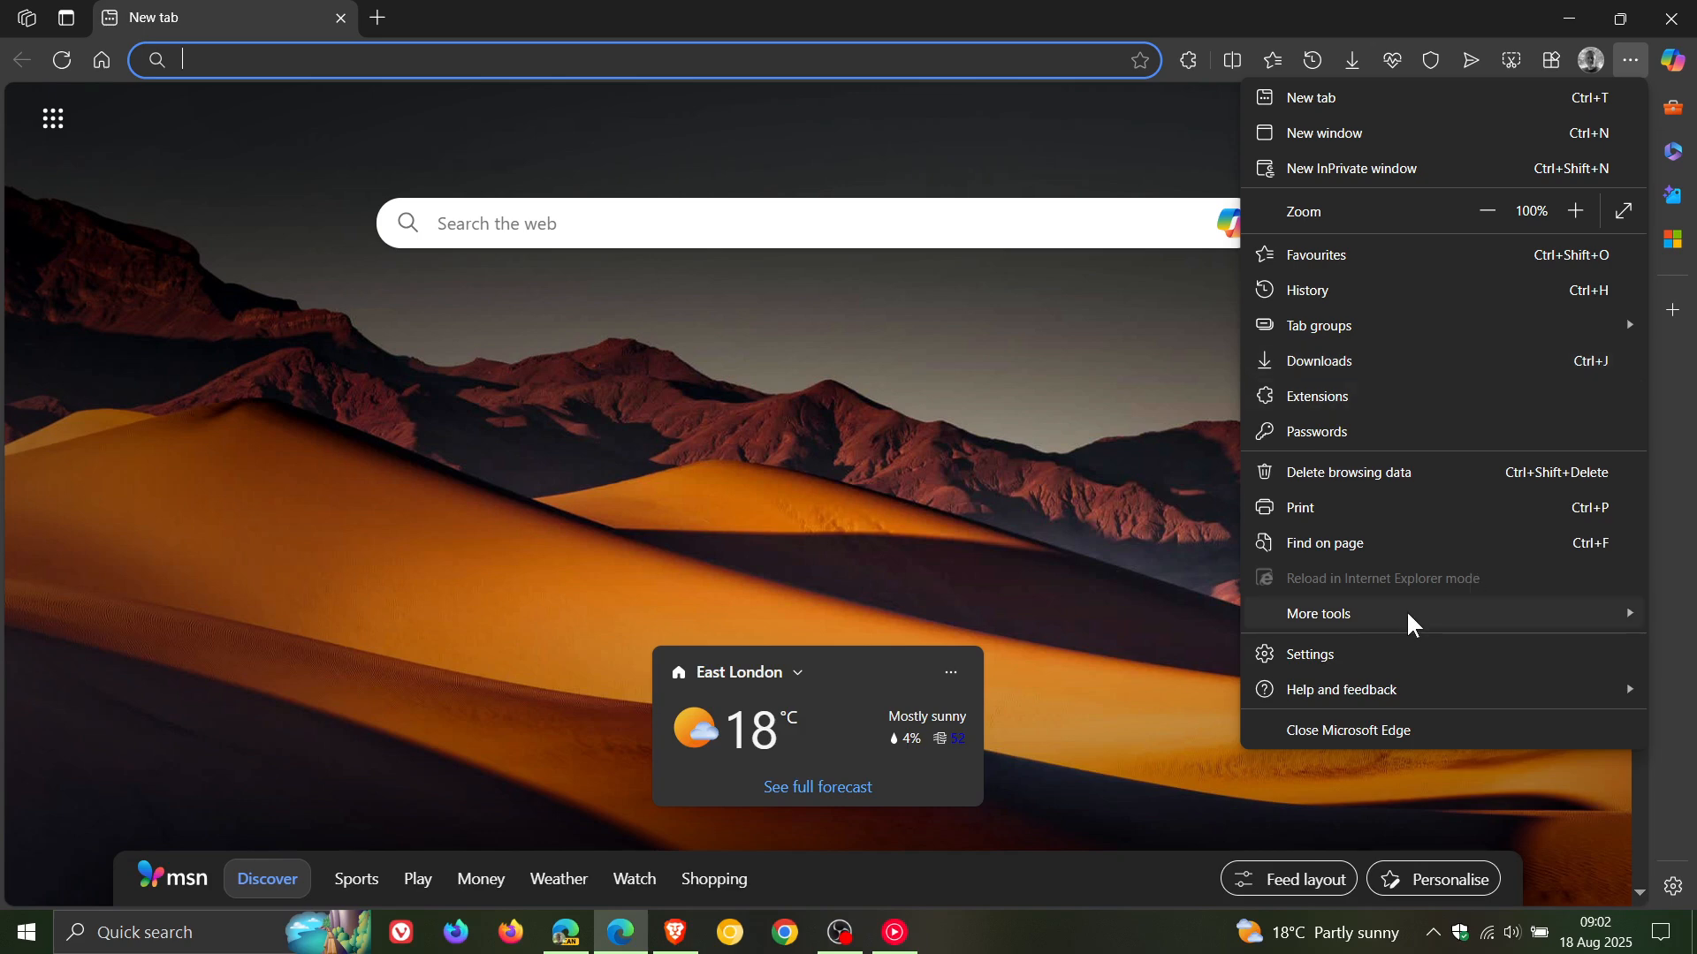
# Dismiss the menu so only the stable new tab page remains.
pyautogui.click(1319, 613)
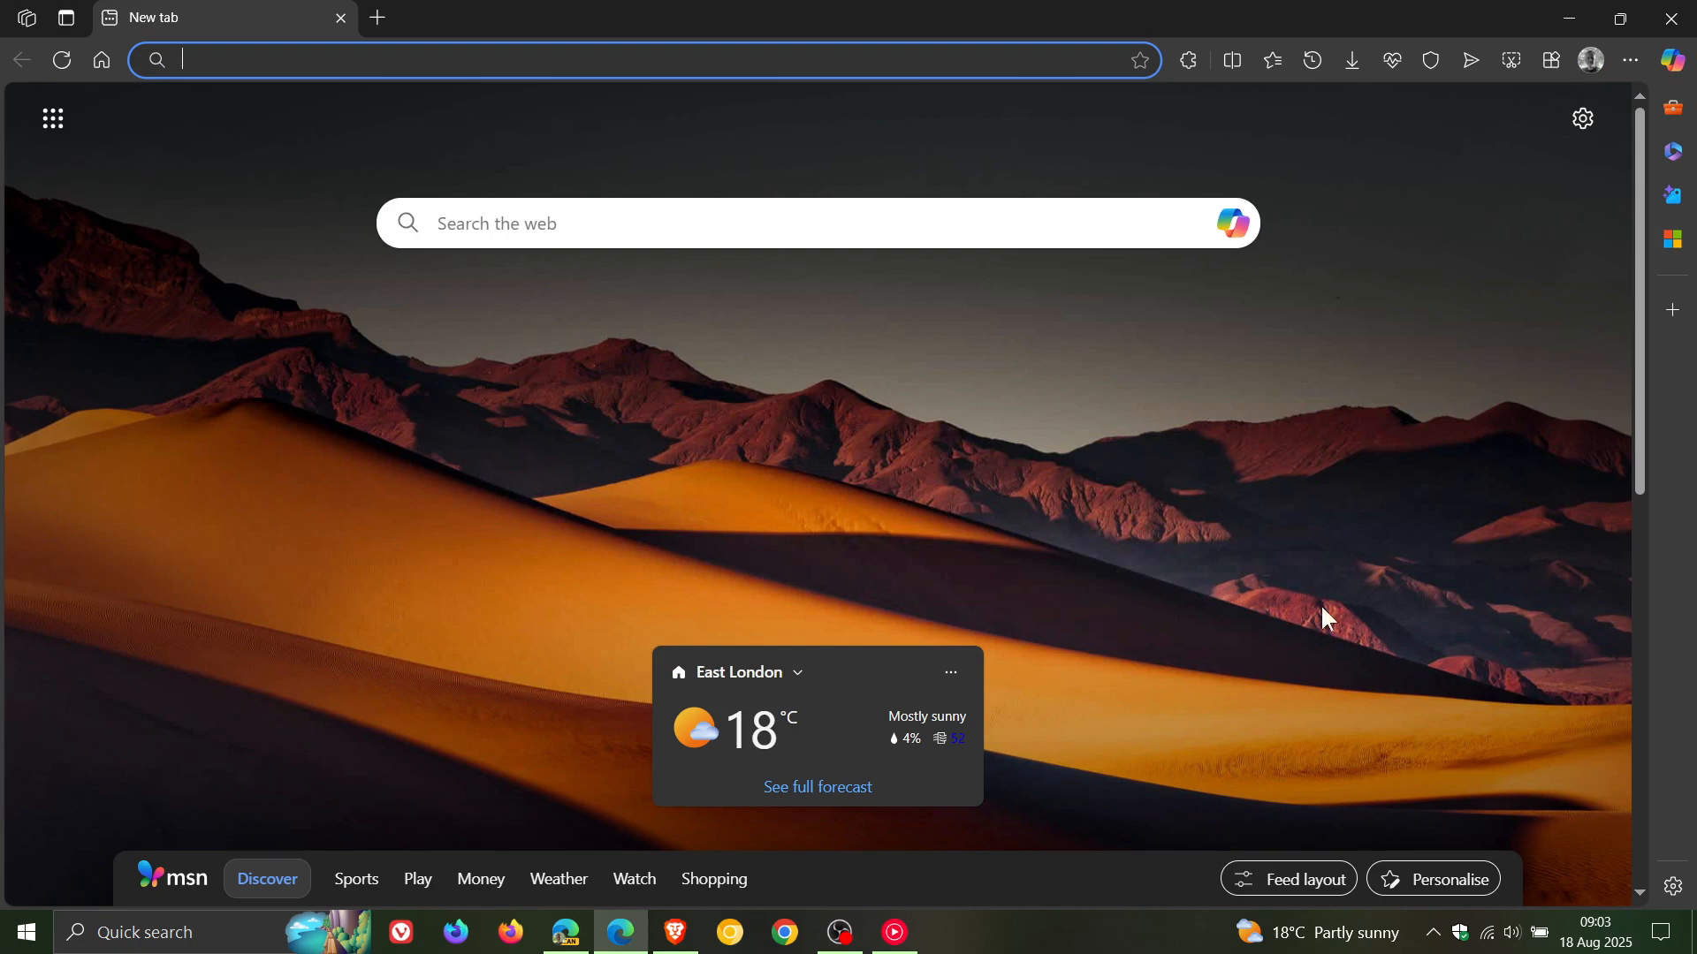
pyautogui.click(1628, 60)
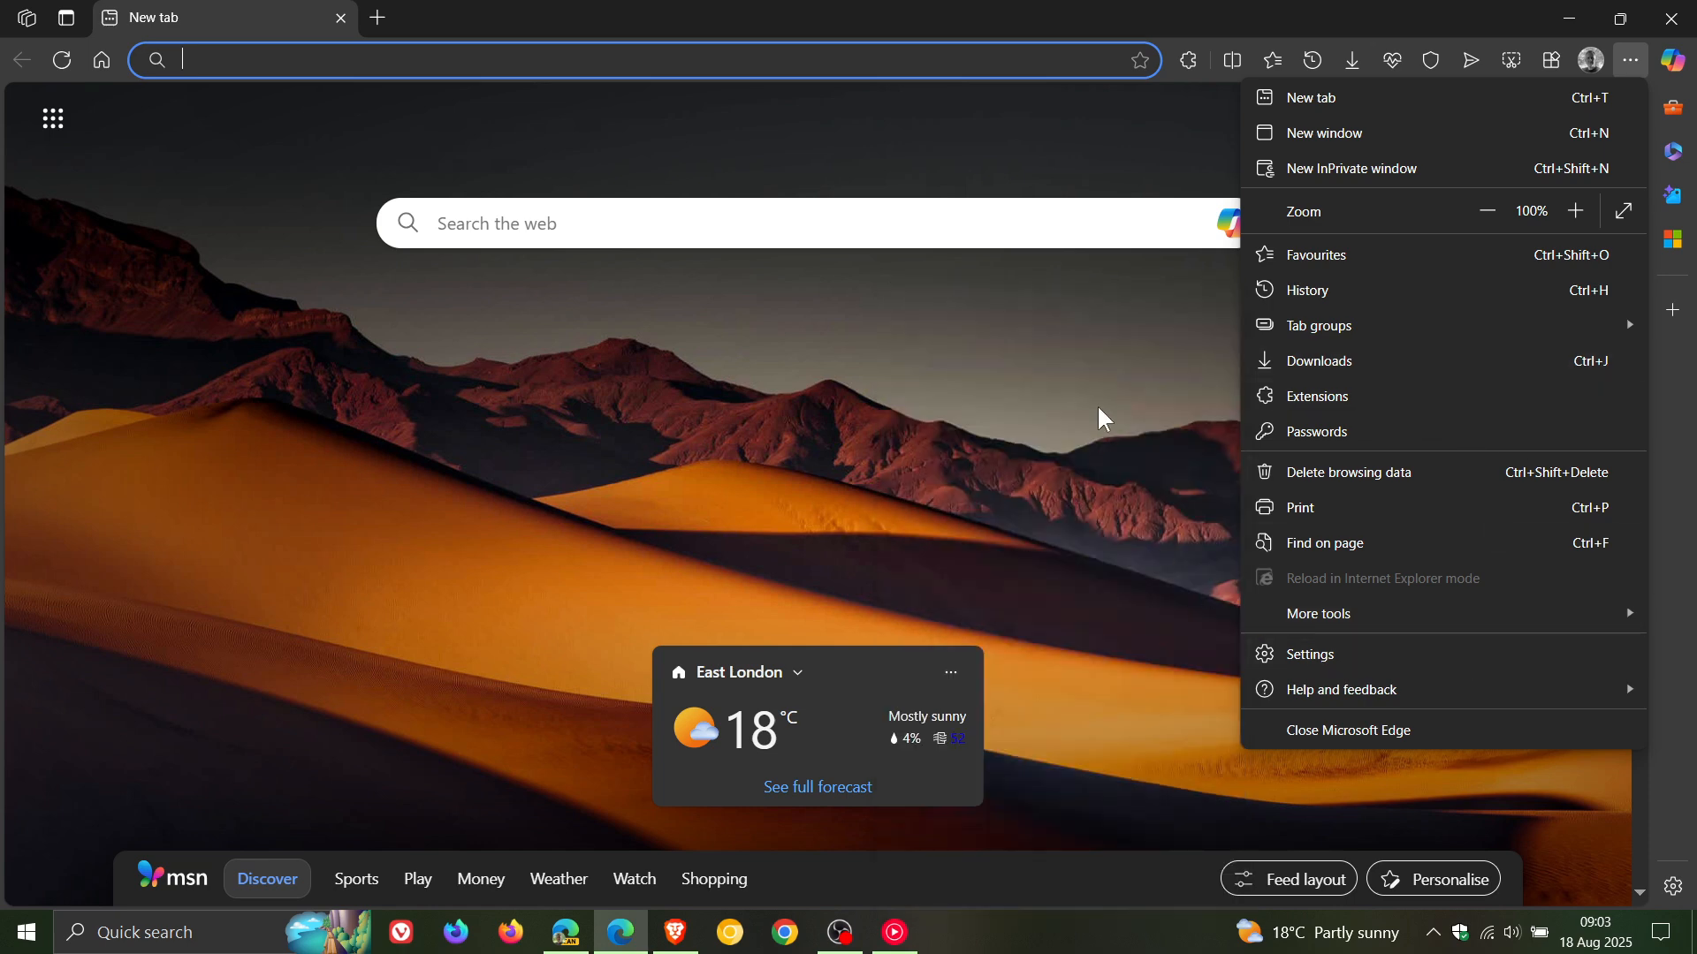
pyautogui.click(1110, 419)
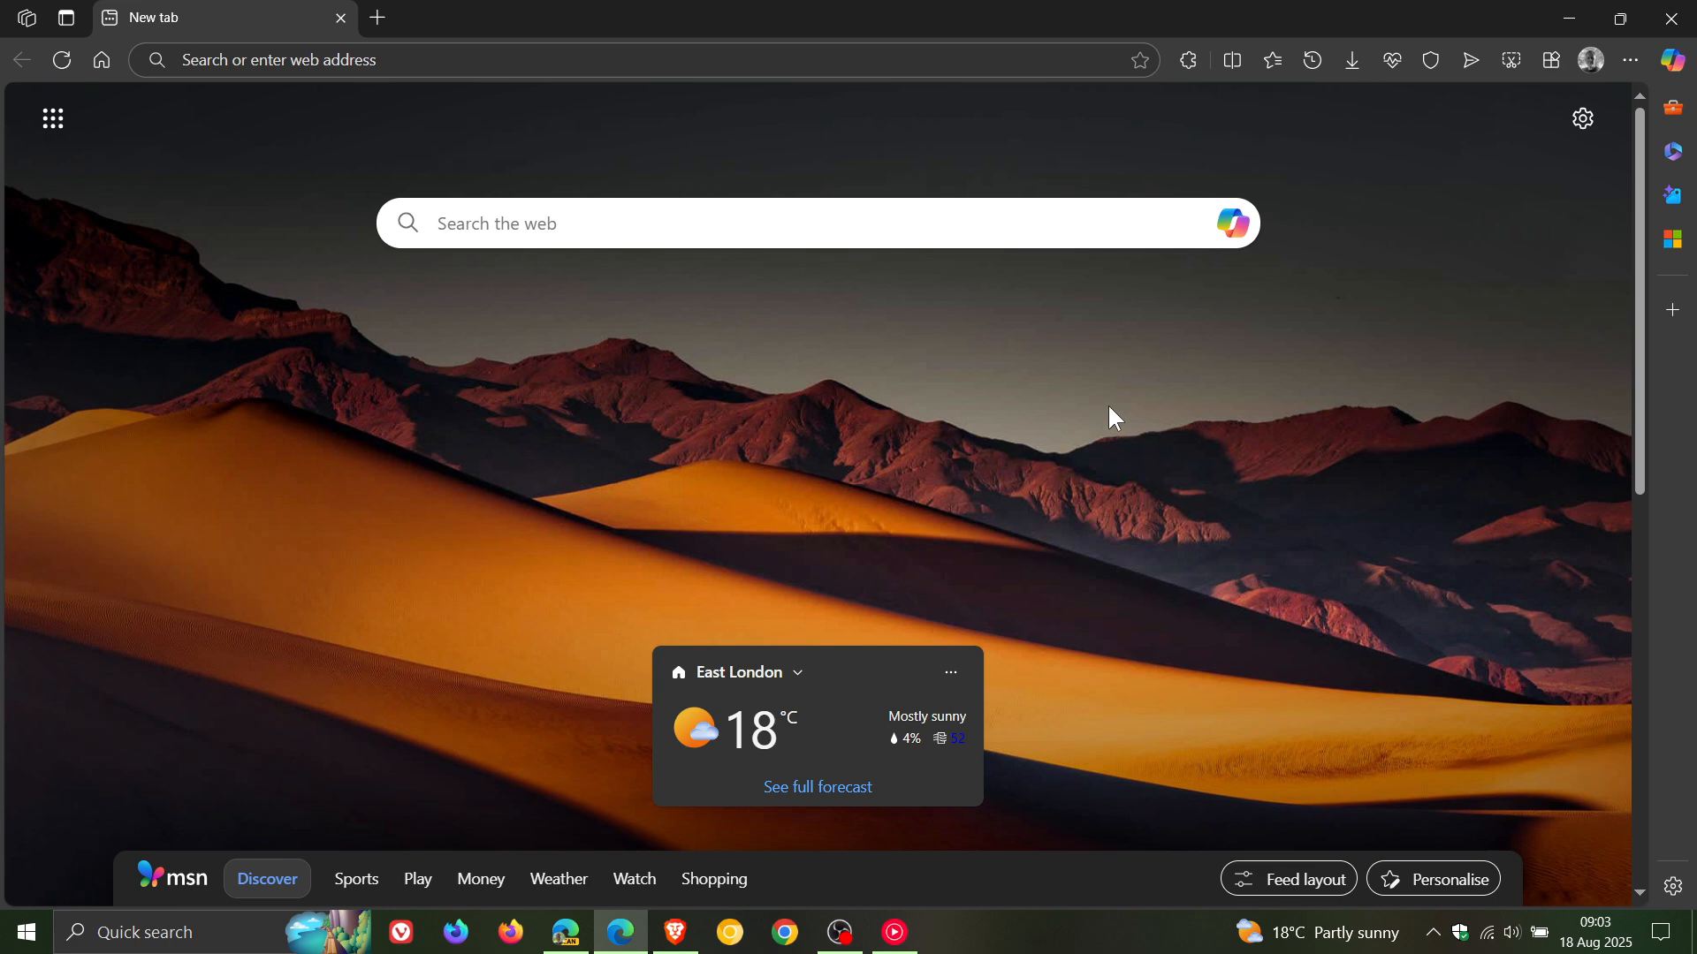